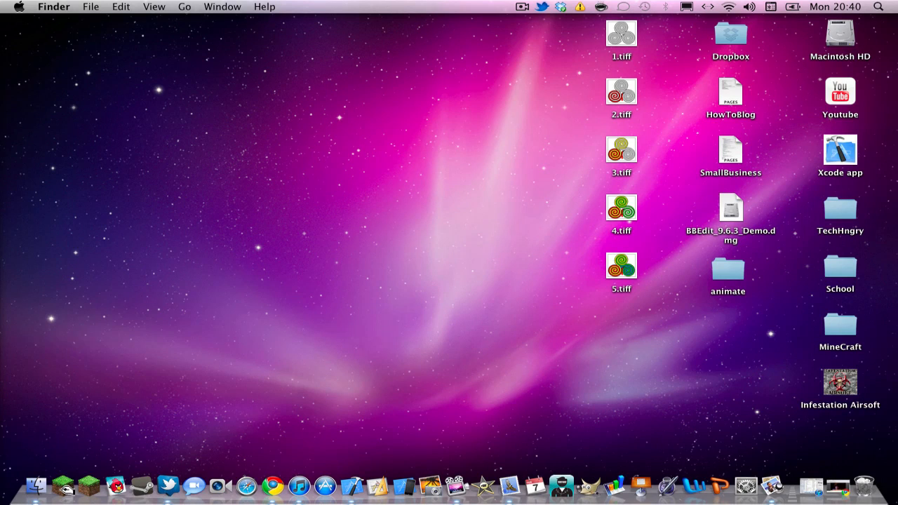
Select the five spiral TIFF files 1.tiff–5.tiff on the desktop and bring Xcode forward
left_click_drag(620, 21, 621, 295)
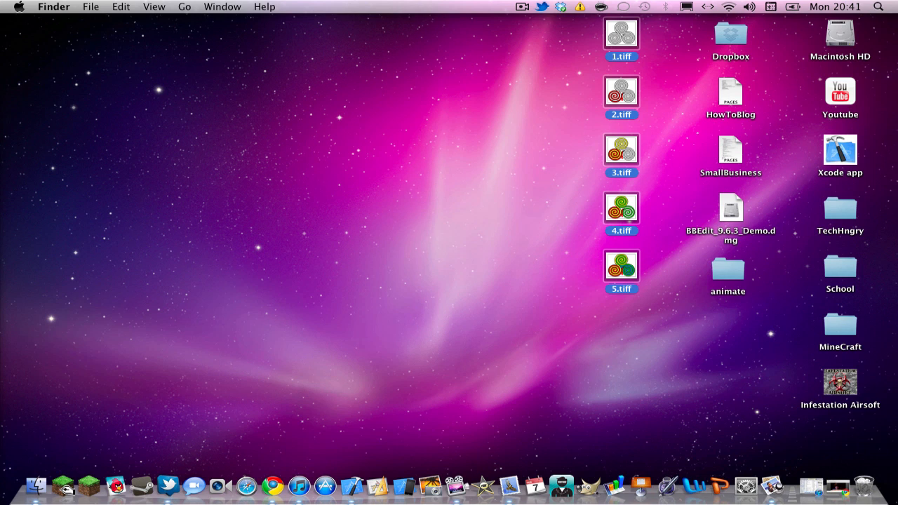
left_click_drag(620, 28, 620, 175)
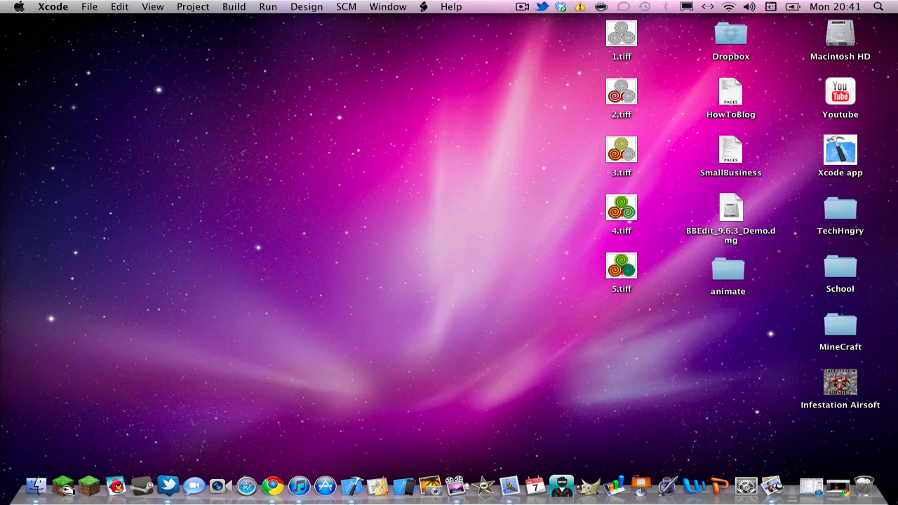
Create a new view-based iPhone application project named 'animate' and save it
left_click(92, 5)
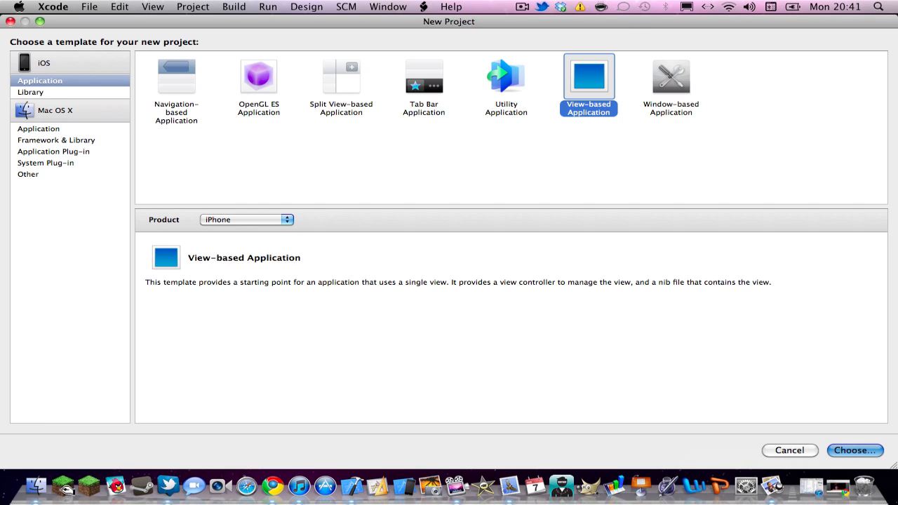
left_click(855, 451)
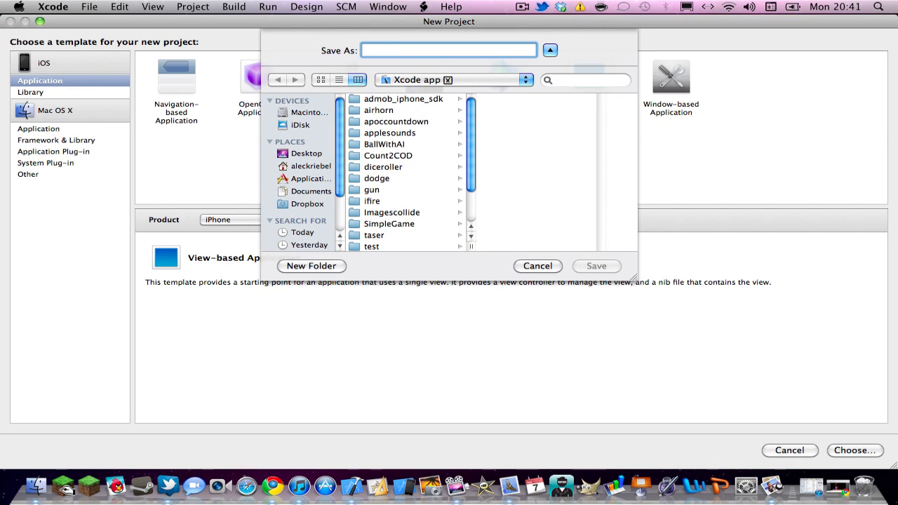
type("animate")
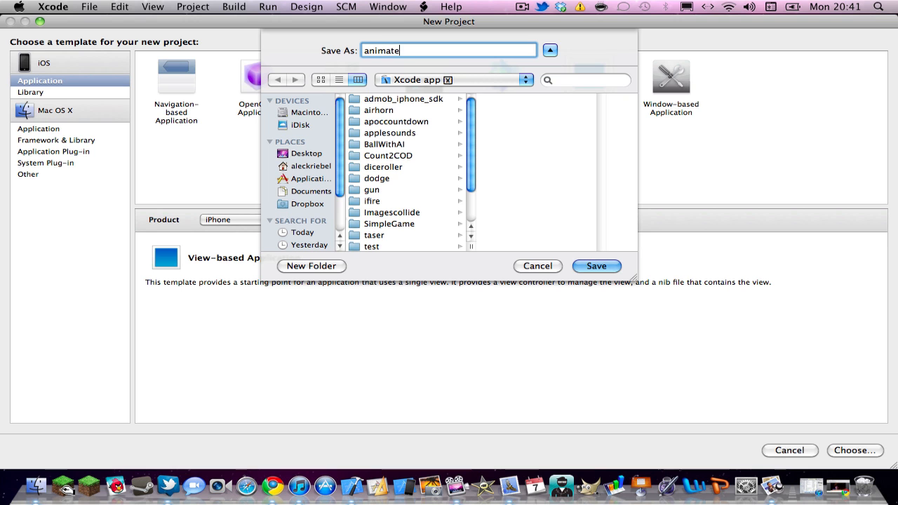
left_click(597, 267)
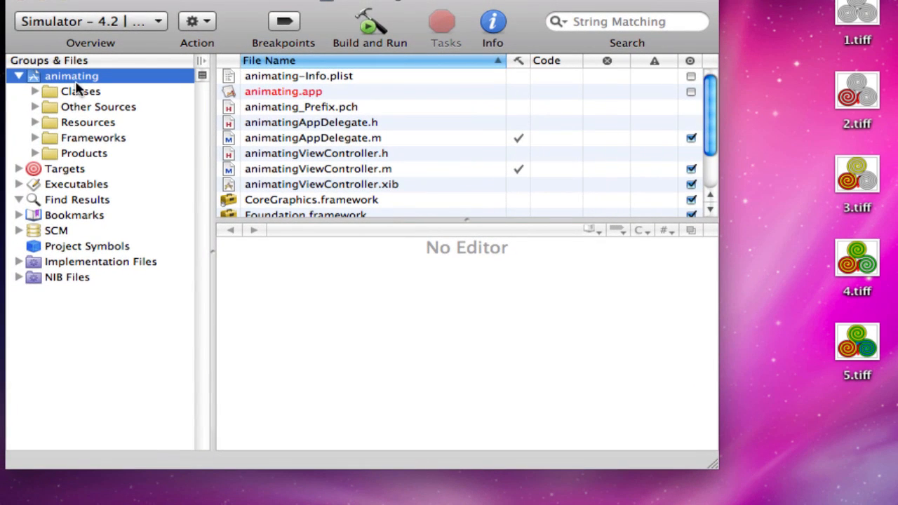
Add the five spiral TIFFs to the Resources group, copying them in, and preview 2.tiff
left_click(33, 91)
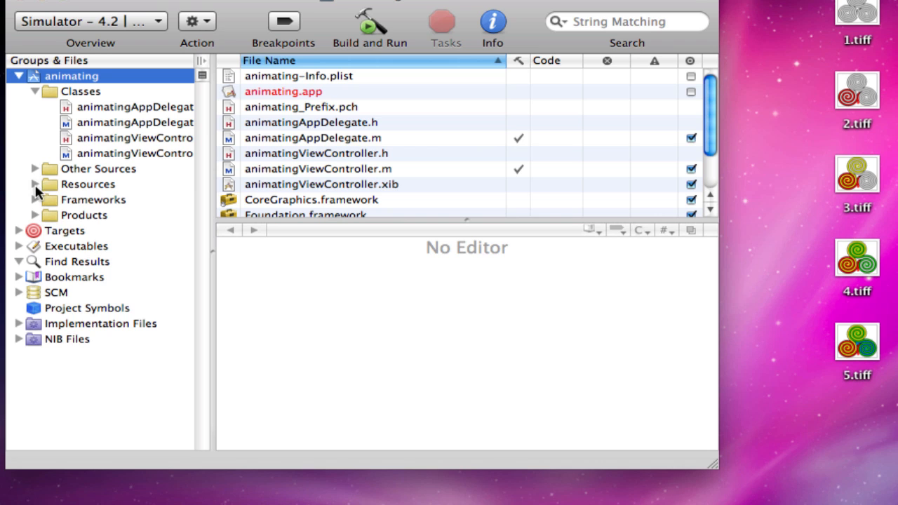
left_click(36, 184)
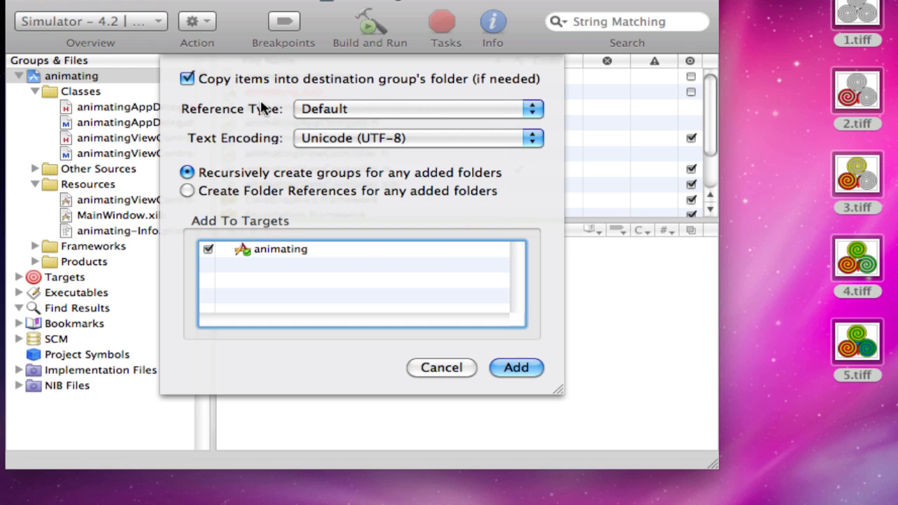
mouse_move(539, 354)
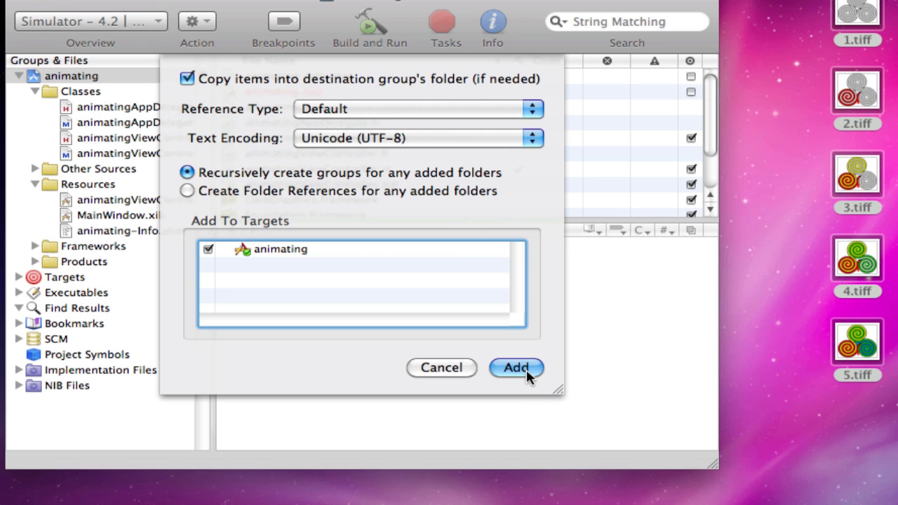
left_click(517, 367)
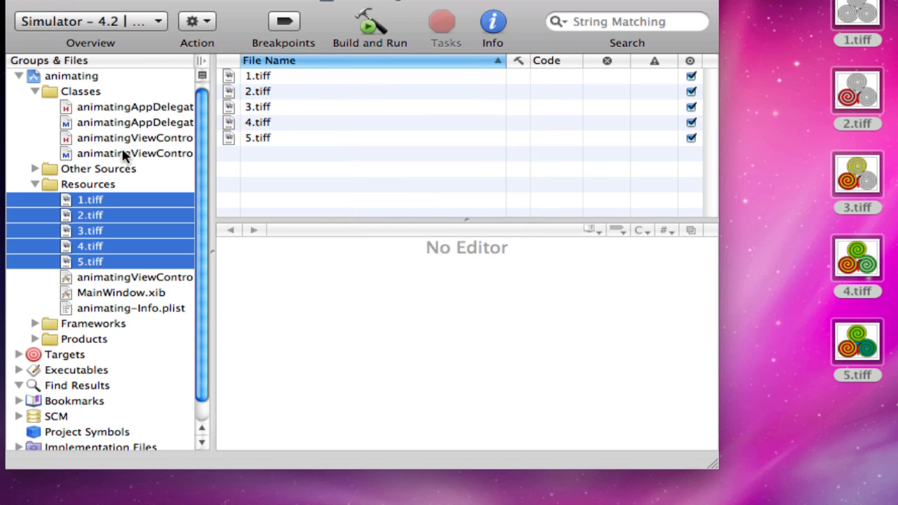
left_click(90, 215)
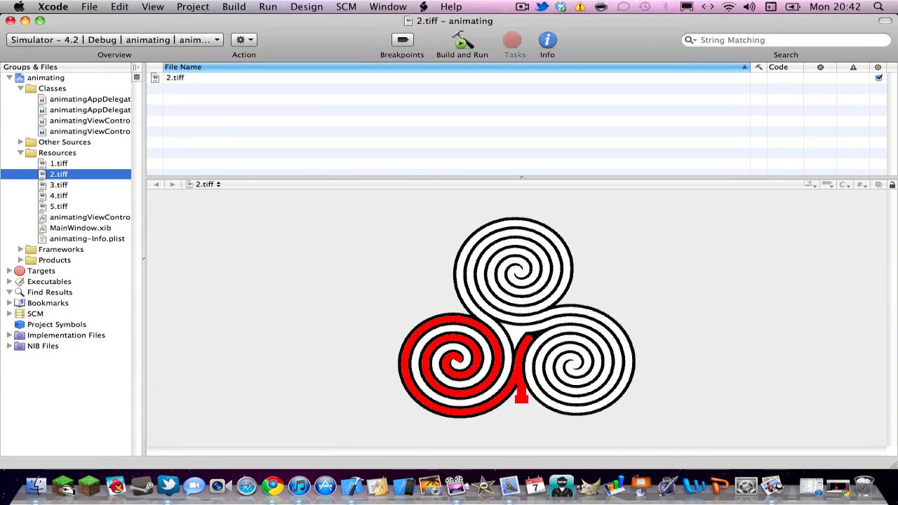
Open animatingViewController.h from the Classes group for editing
left_click(90, 121)
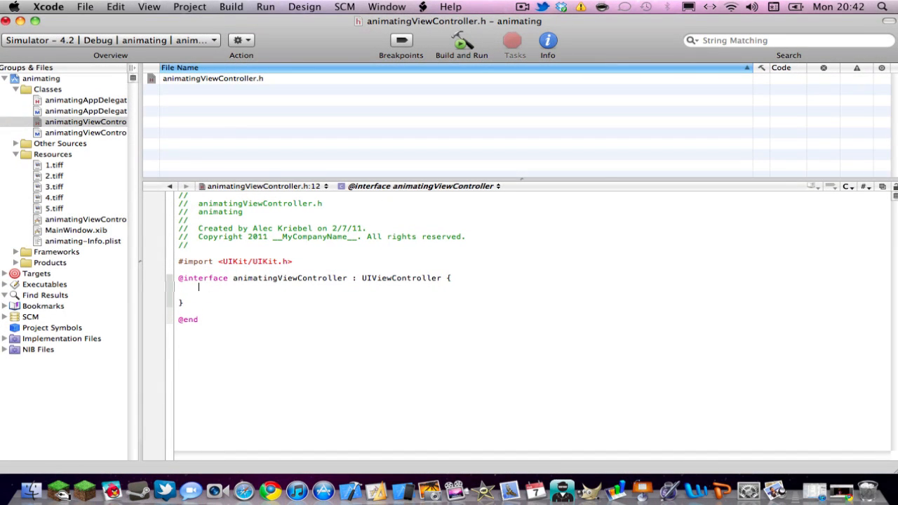
Declare 'IBOutlet UIImageView *image;' inside the interface braces
type("IBOutlet UIIm")
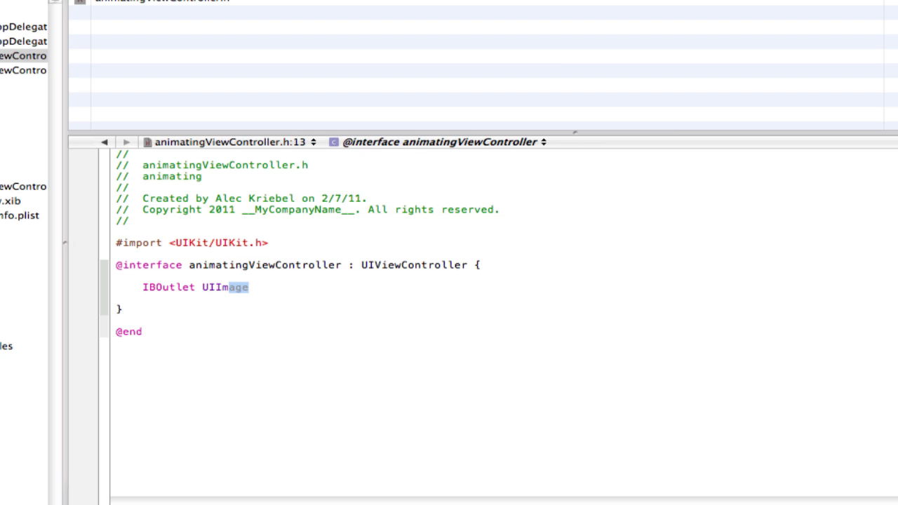
type("View")
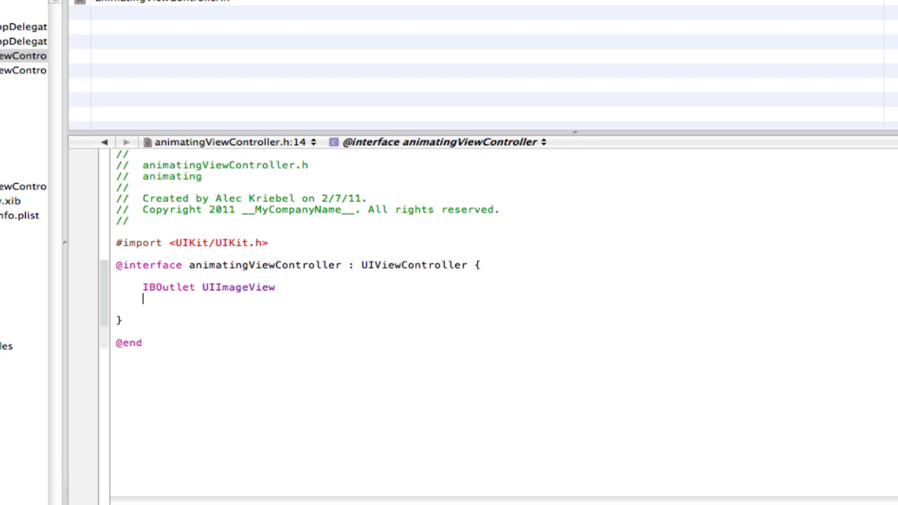
key("Backspace")
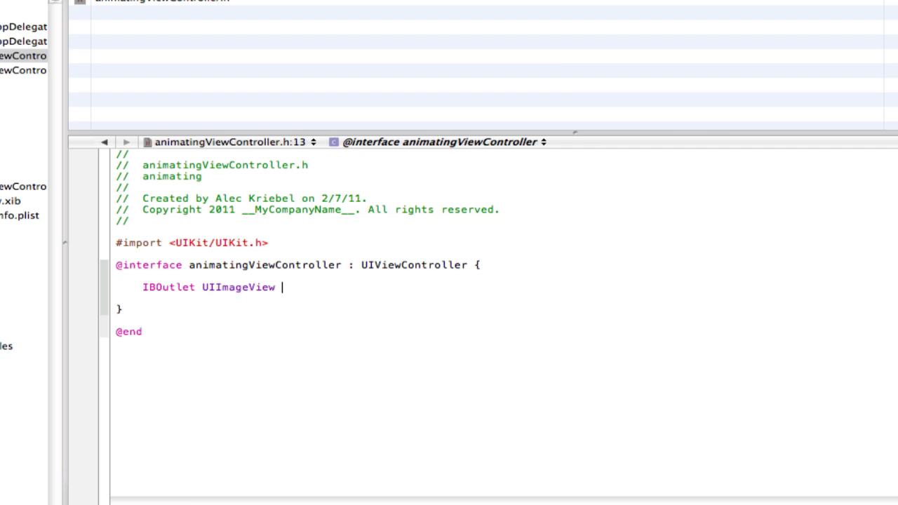
type("*")
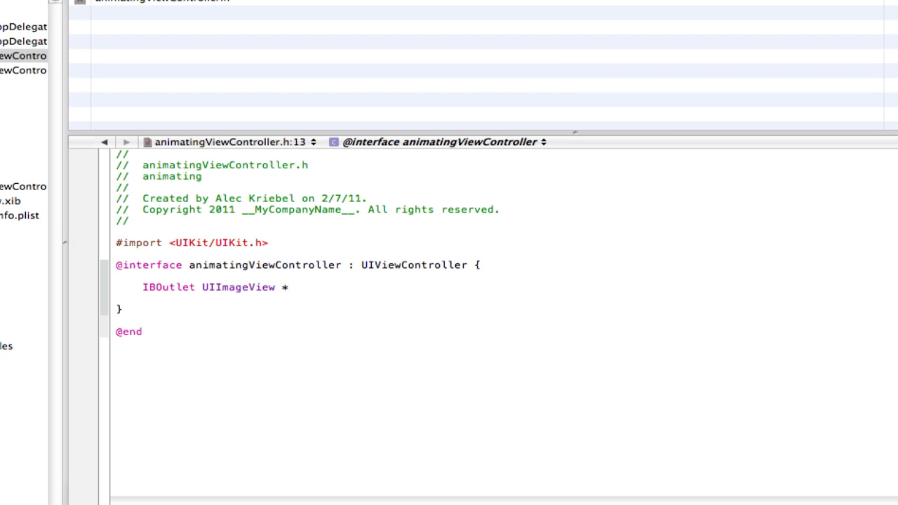
left_click(292, 288)
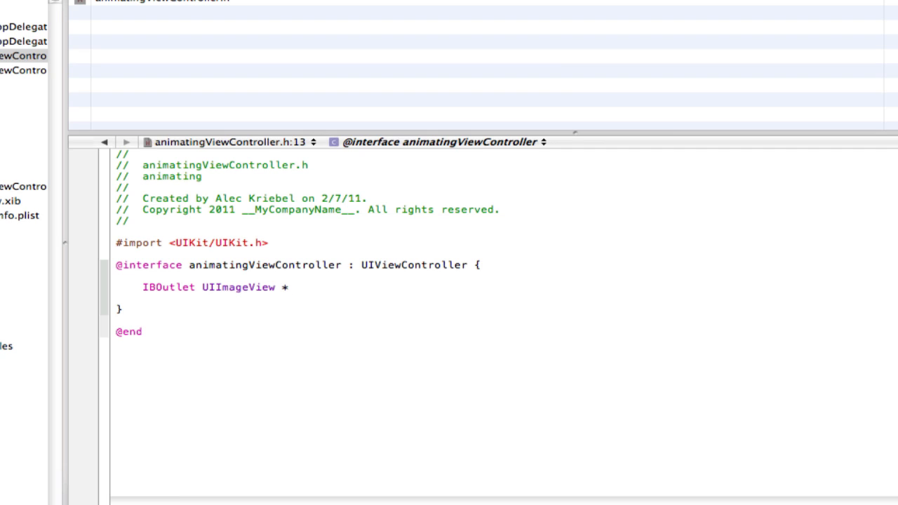
type("ima")
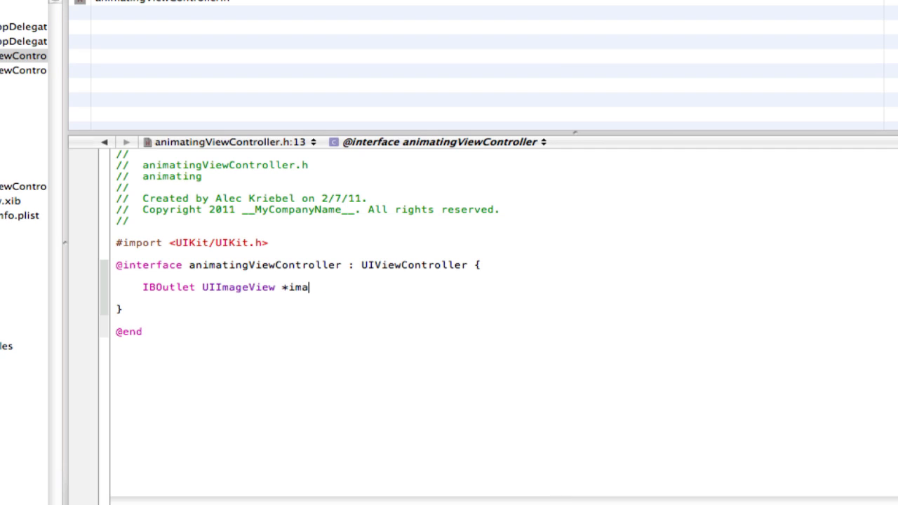
type("ge")
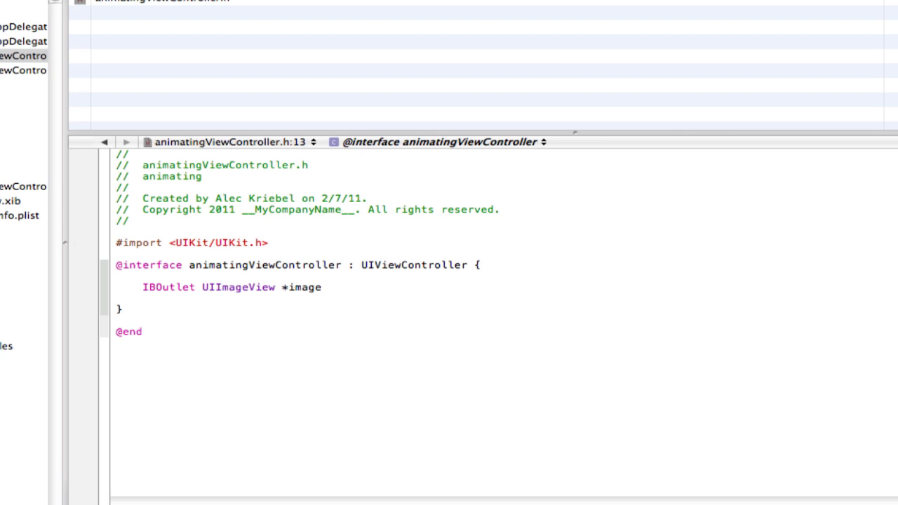
type(";")
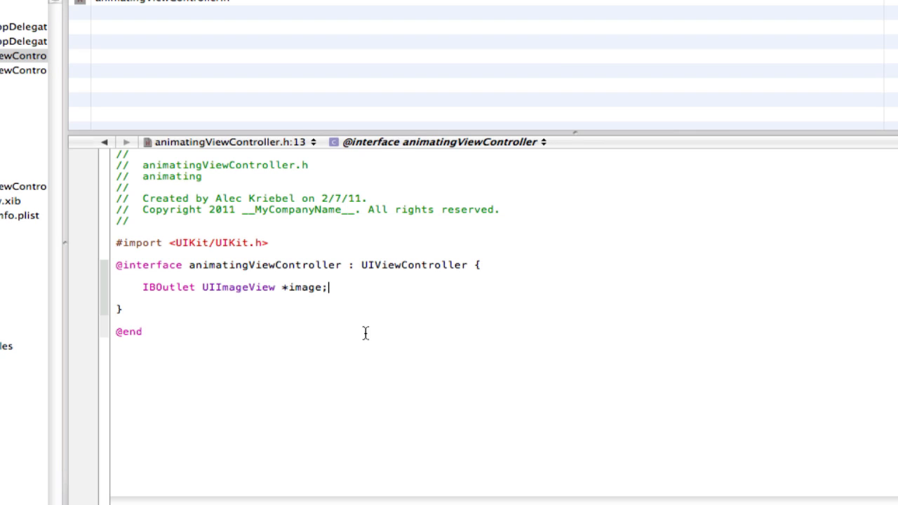
Declare '-(IBAction)play;' and '-(IBAction)stop;' below the closing brace
key("Return")
type("-")
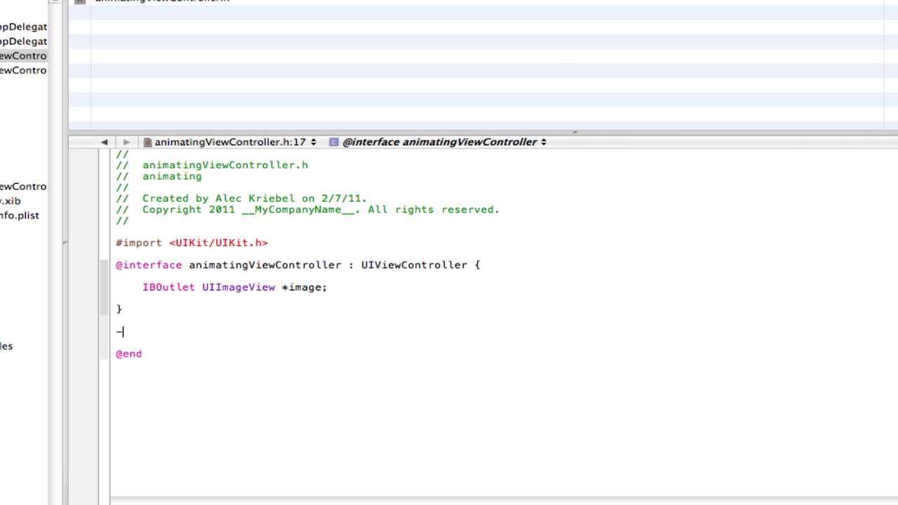
type("(I")
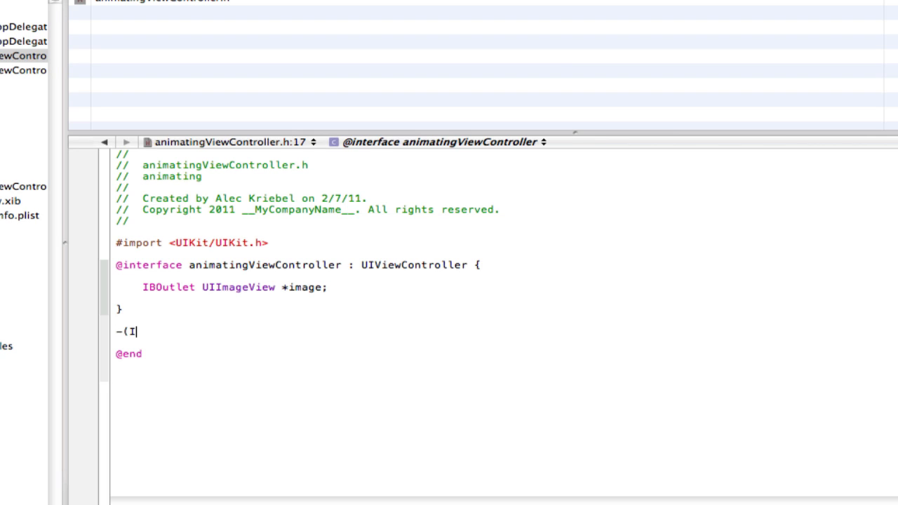
type("BAction)")
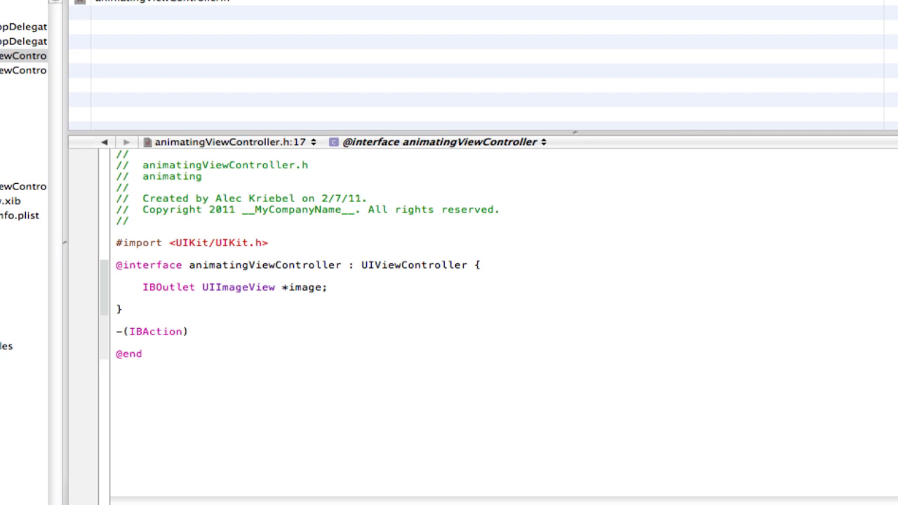
type("play;")
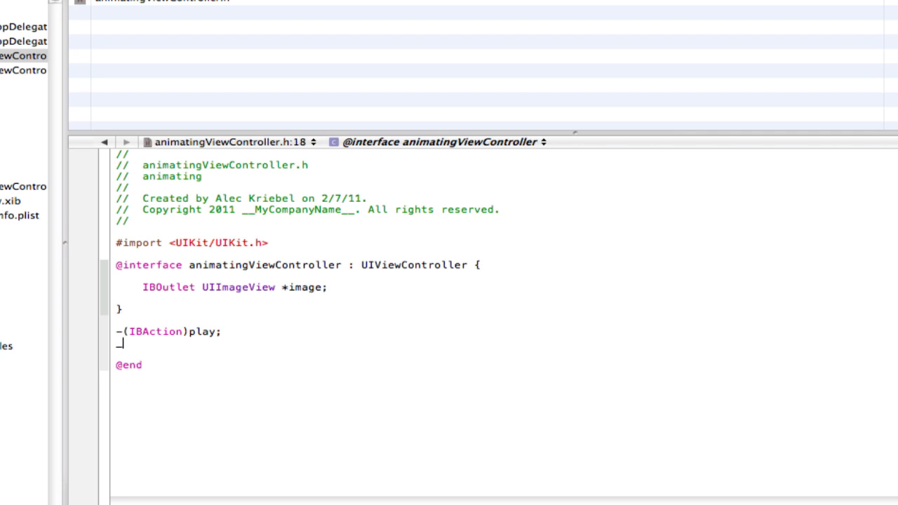
type("-(")
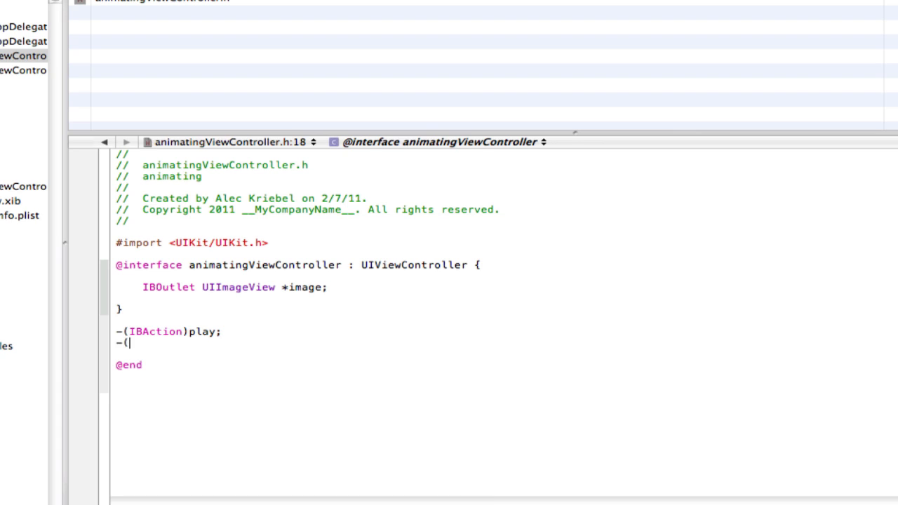
type("IBAction)")
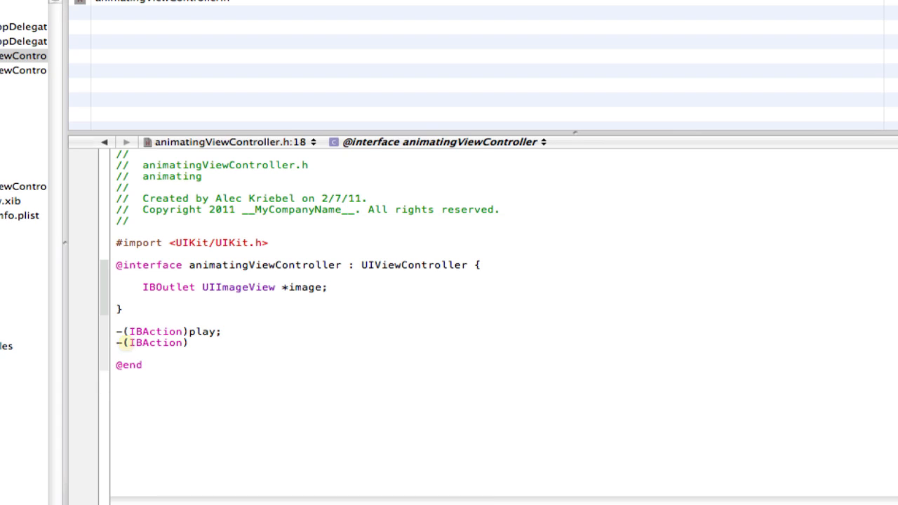
type("stop;")
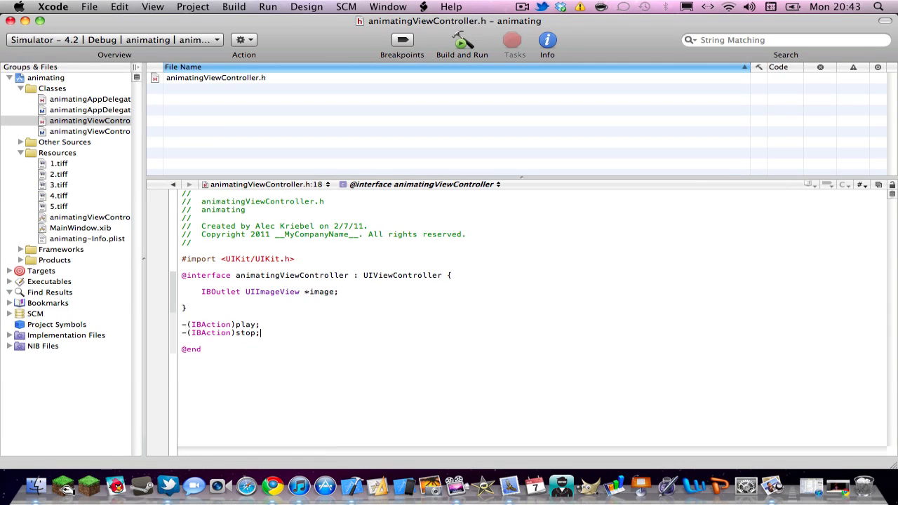
In animatingViewController.m start the play method assigning image.animationImages = [NSArray arrayWithObjects:
left_click(90, 132)
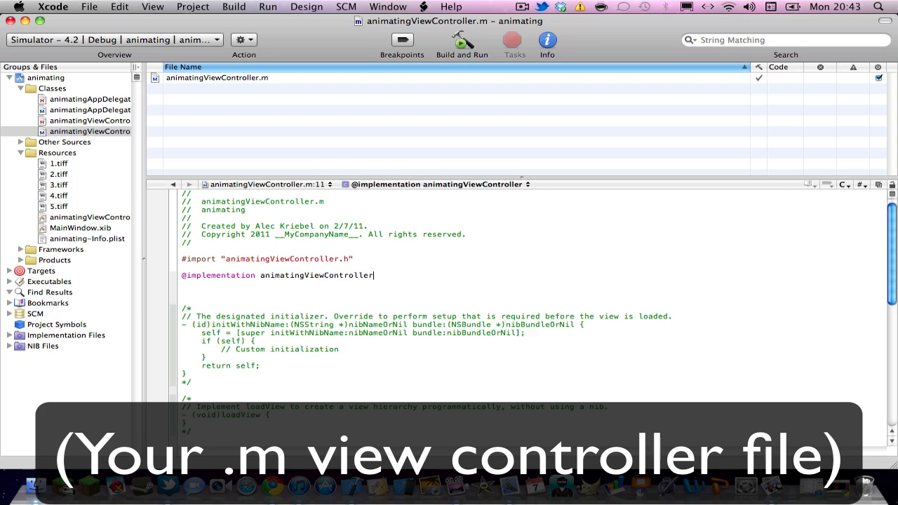
key("Return")
type("-")
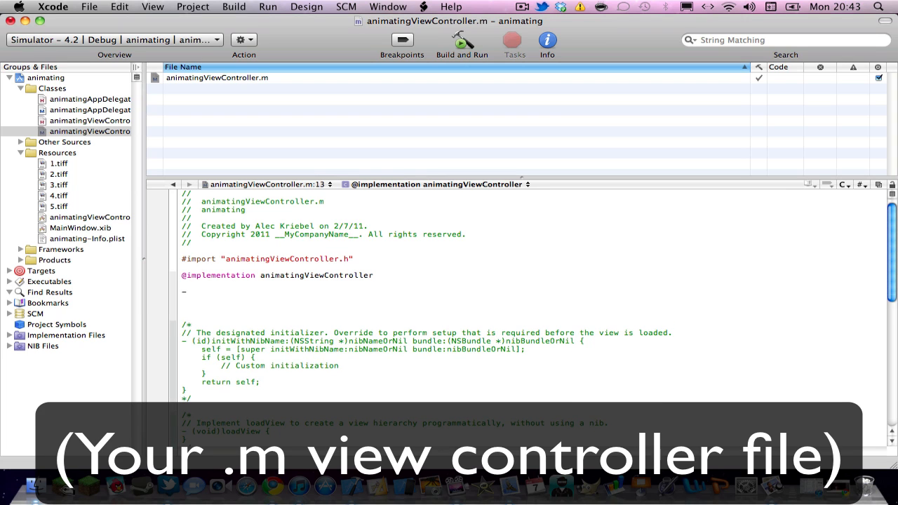
type("(IBAction")
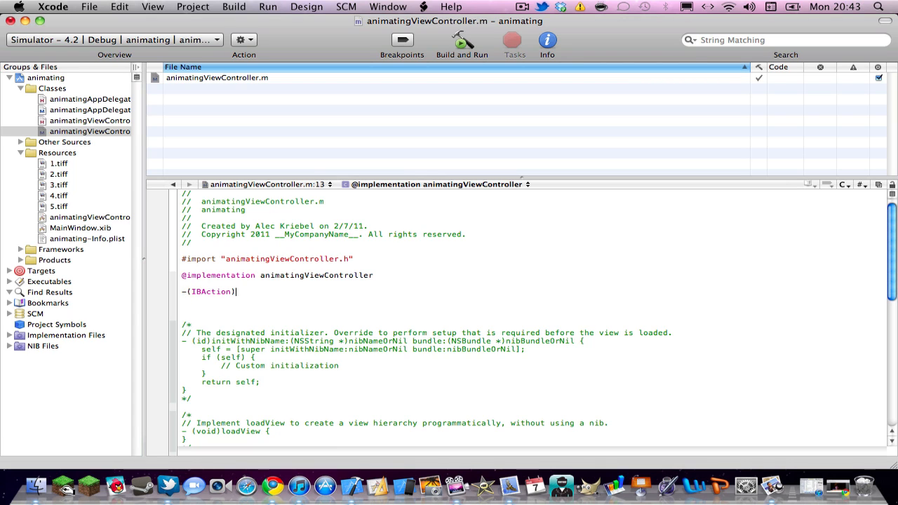
type("play {")
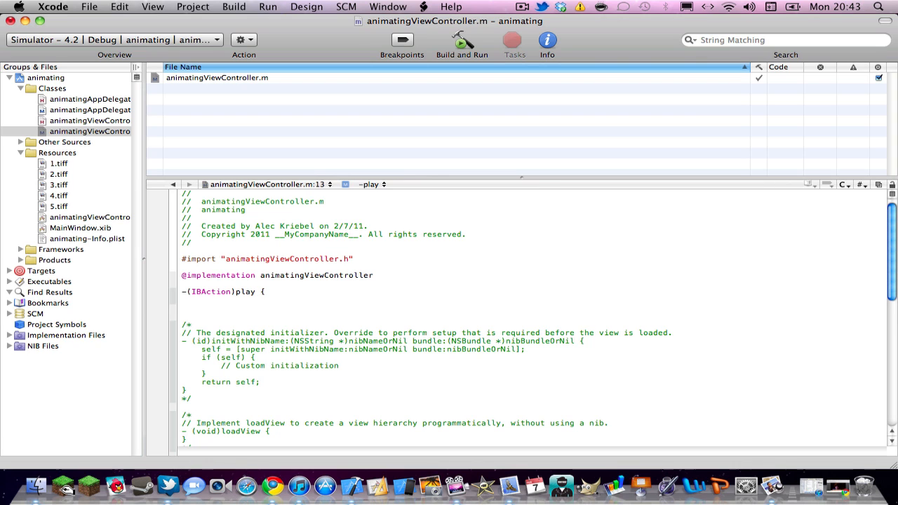
type("}")
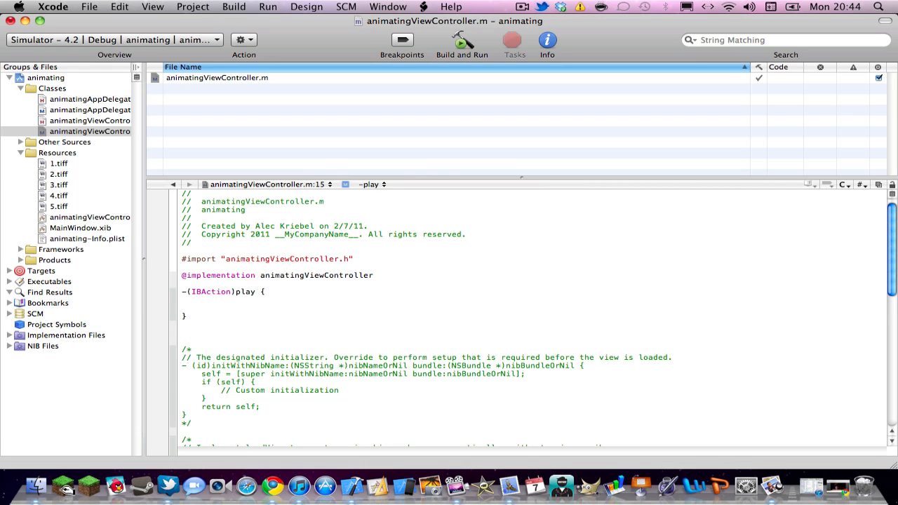
type("image")
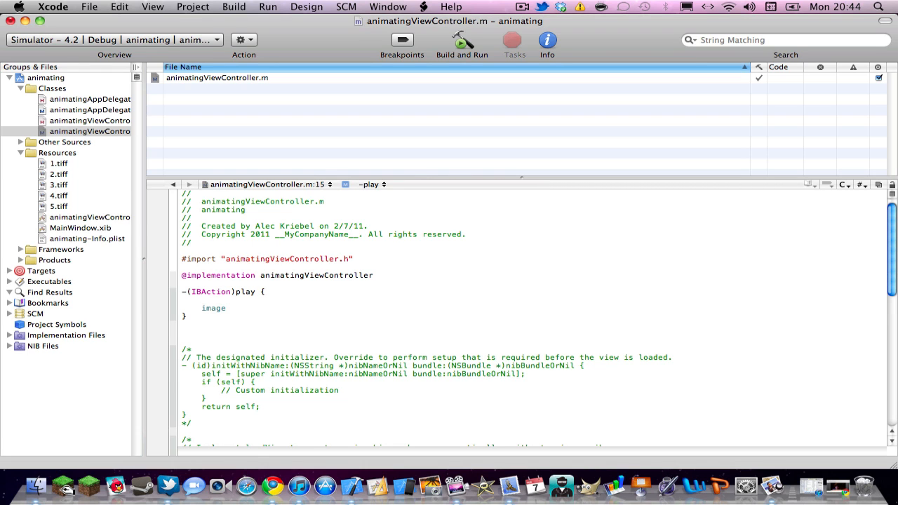
type(".animationImages")
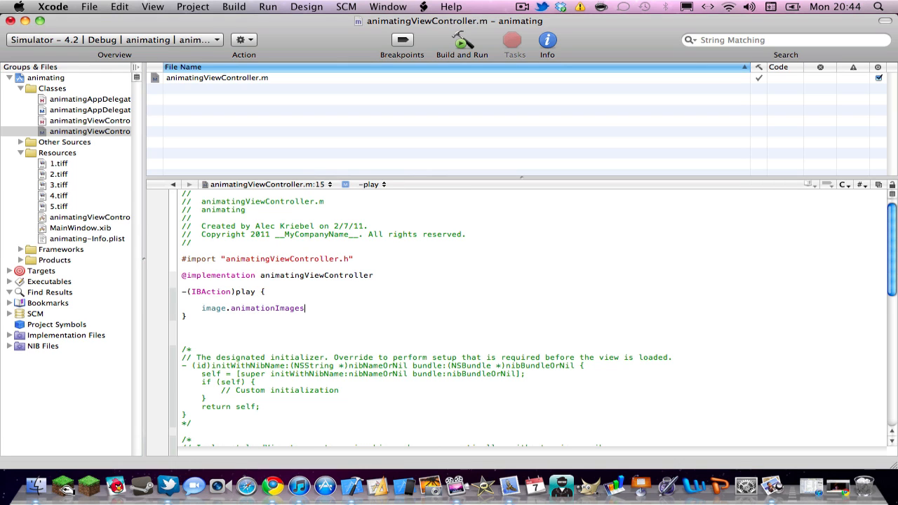
type("= [")
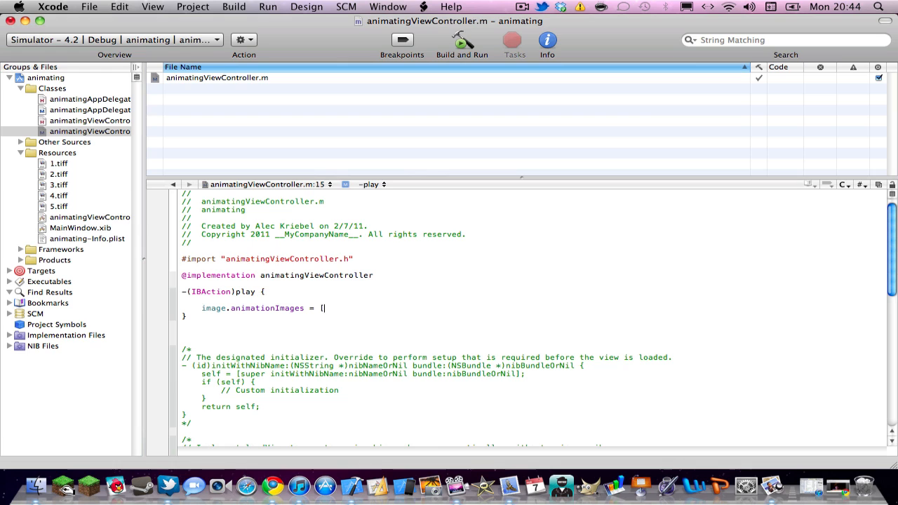
type("NS")
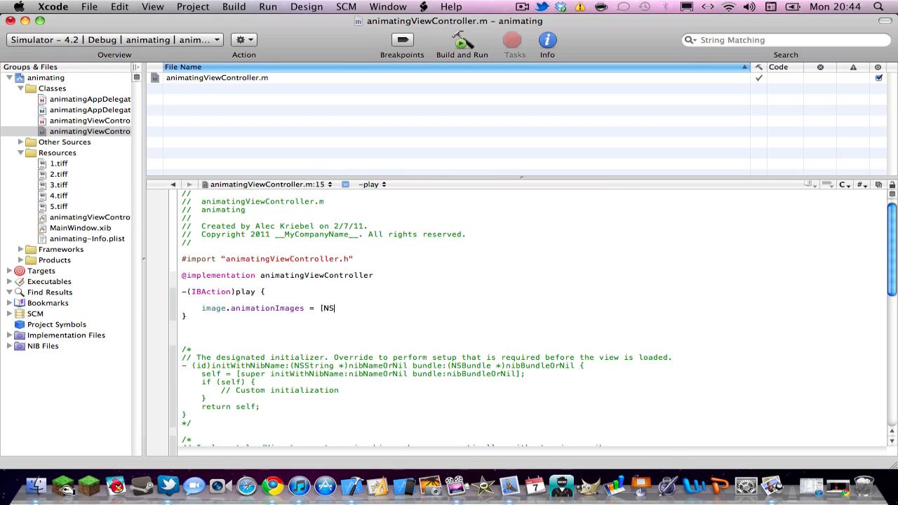
type("Array")
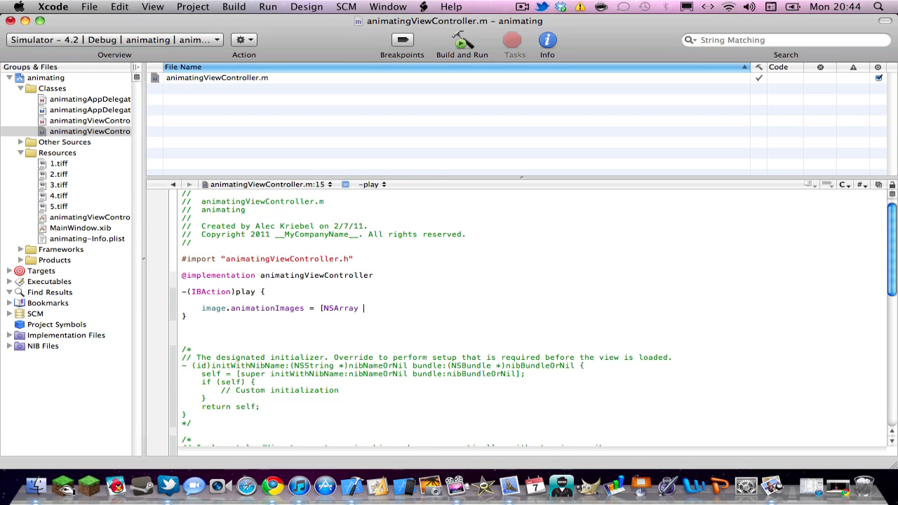
type("arrayWithObjects:")
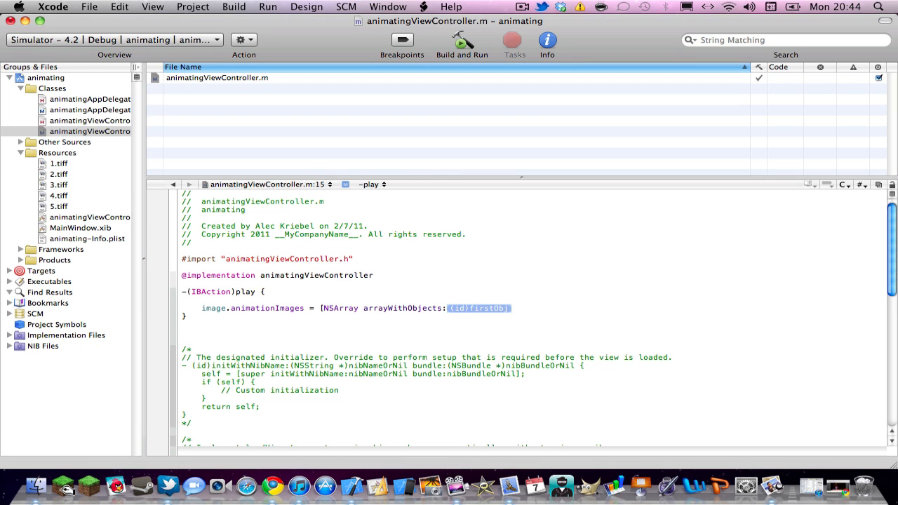
key("Delete")
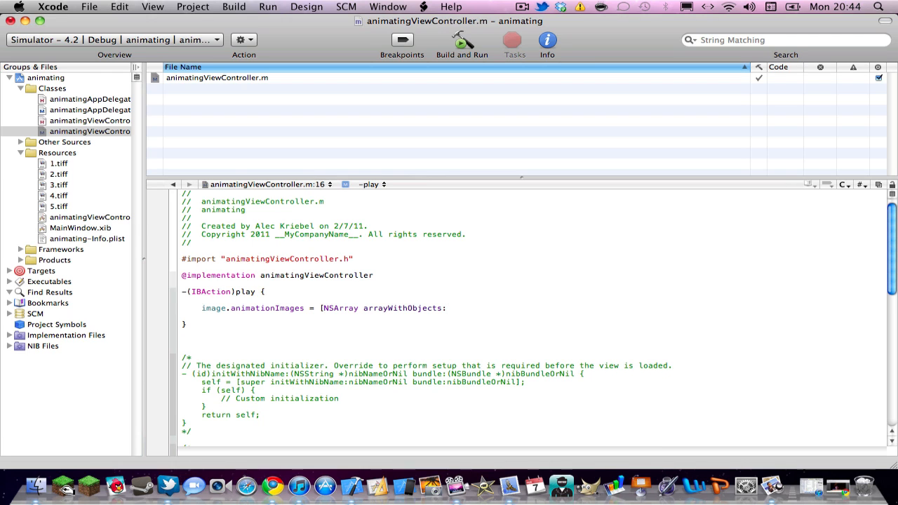
Fill the array with [UIImage imageNamed:@"1.tiff"] through @"5.tiff", nil-terminated
type("[")
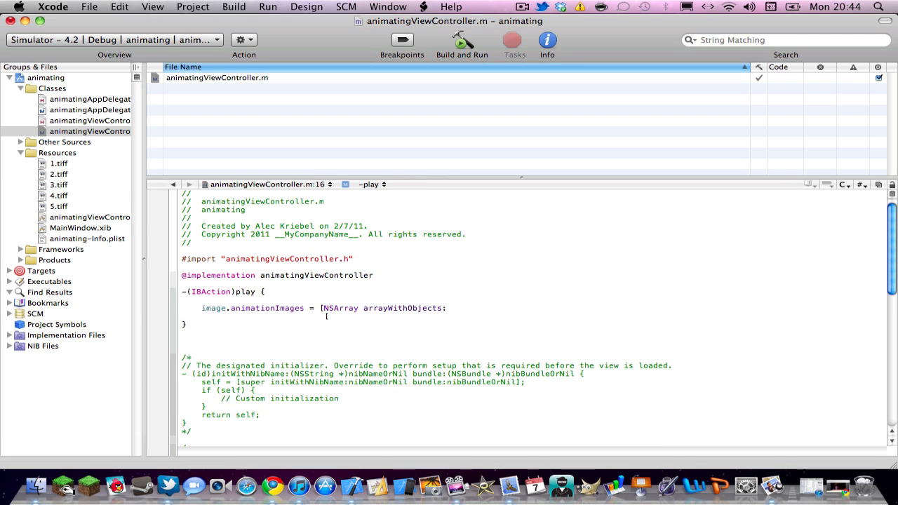
type("UIImage")
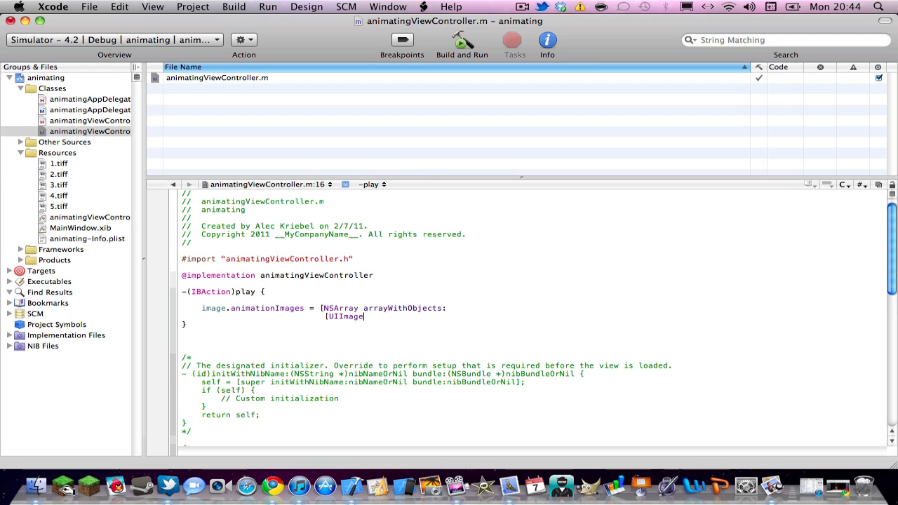
type("imageNamed:")
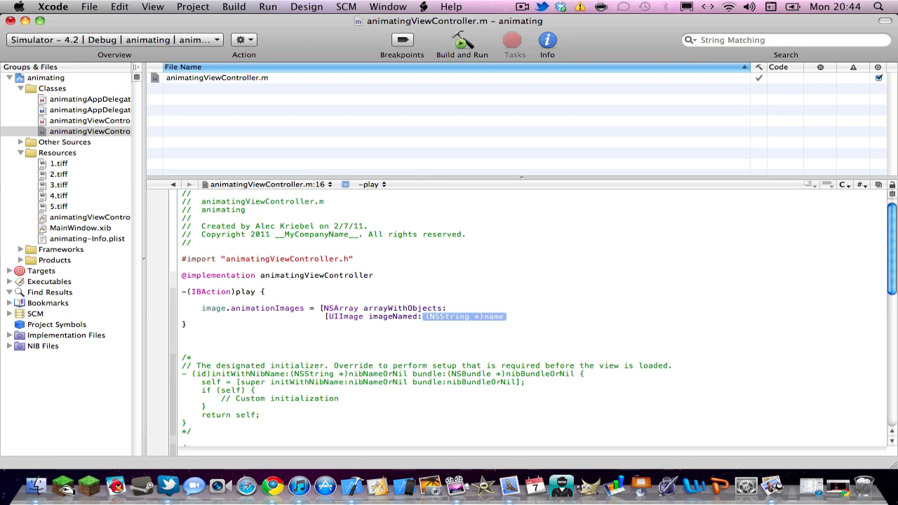
type("@\"")
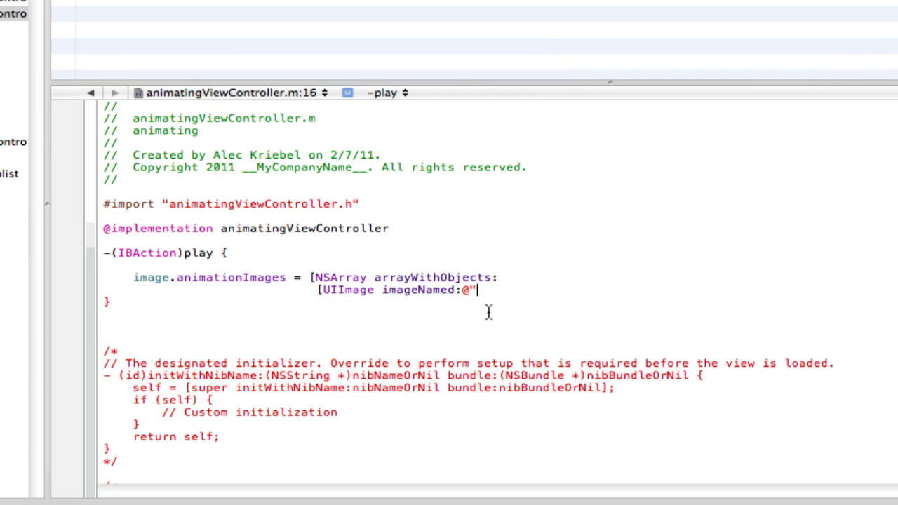
type("1.")
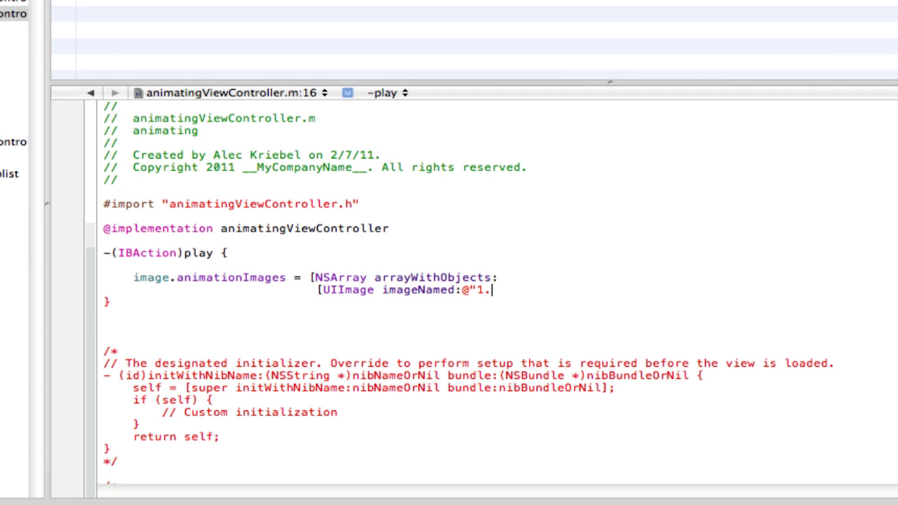
type("t")
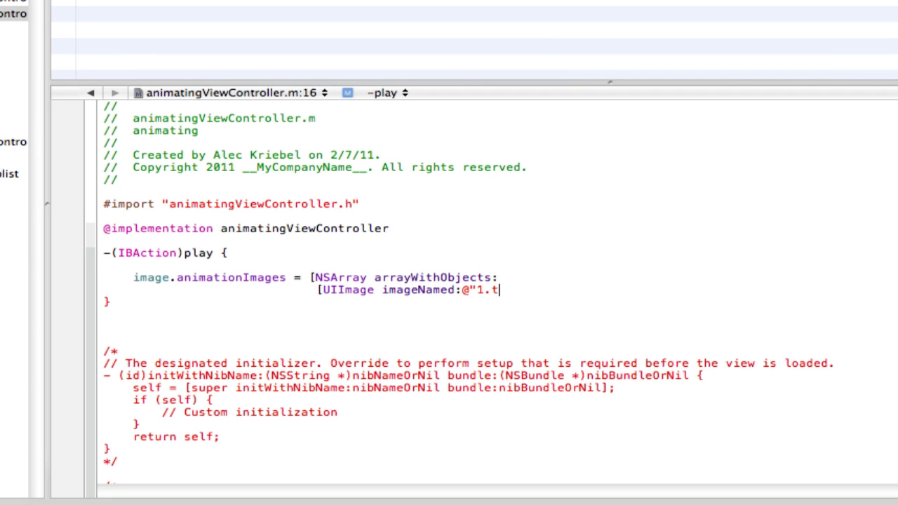
type("iff")
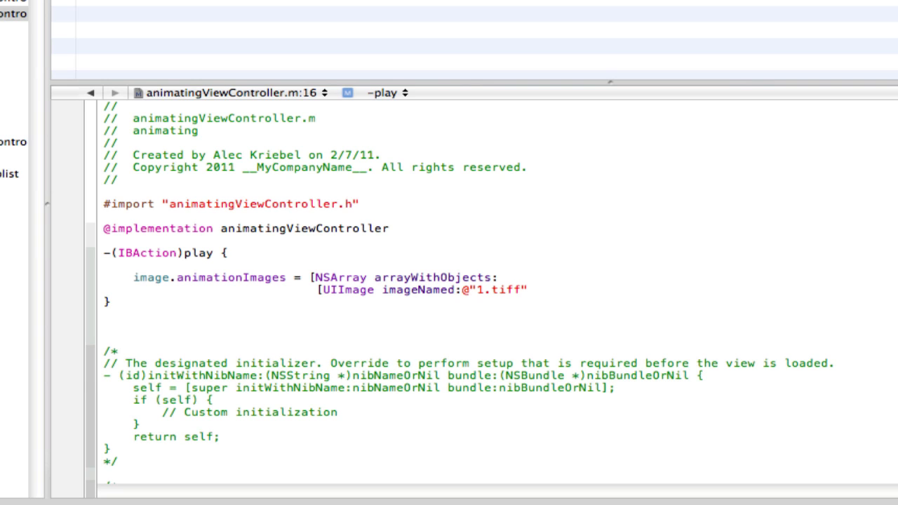
left_click(528, 291)
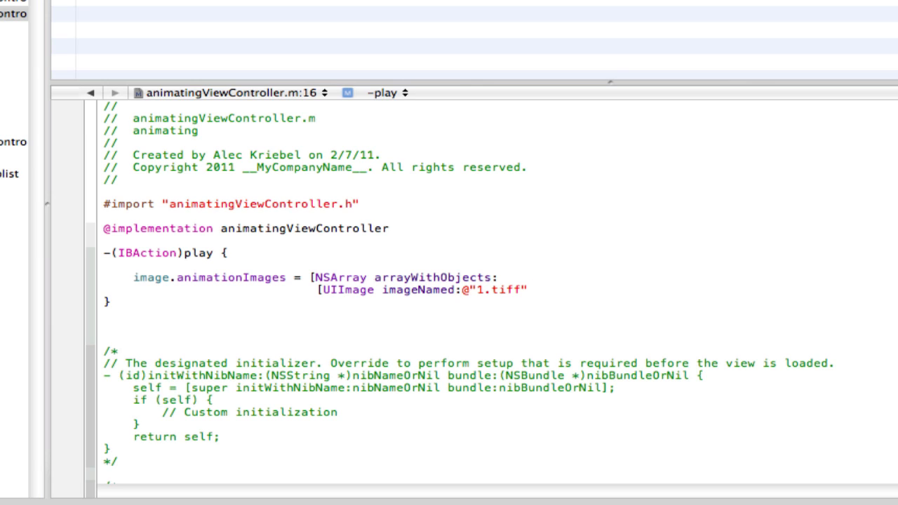
left_click(530, 290)
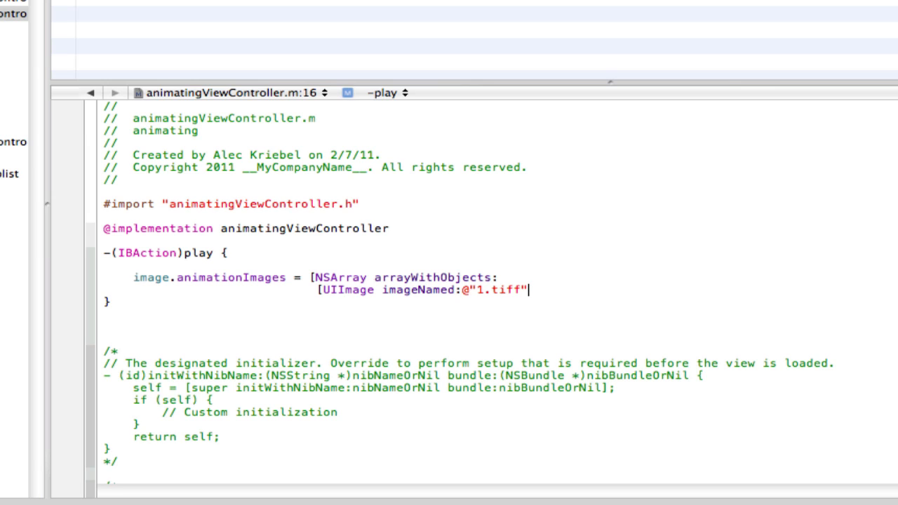
type(",")
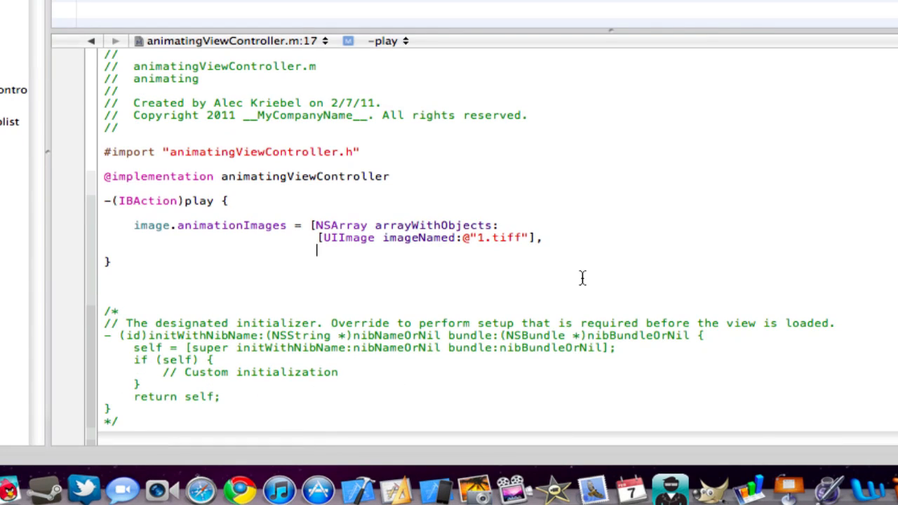
left_click_drag(320, 237, 542, 237)
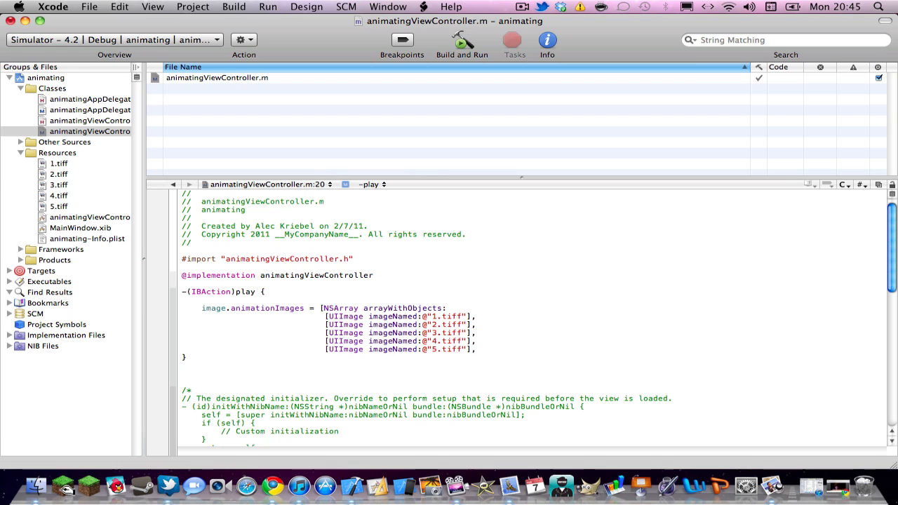
type(",nil]")
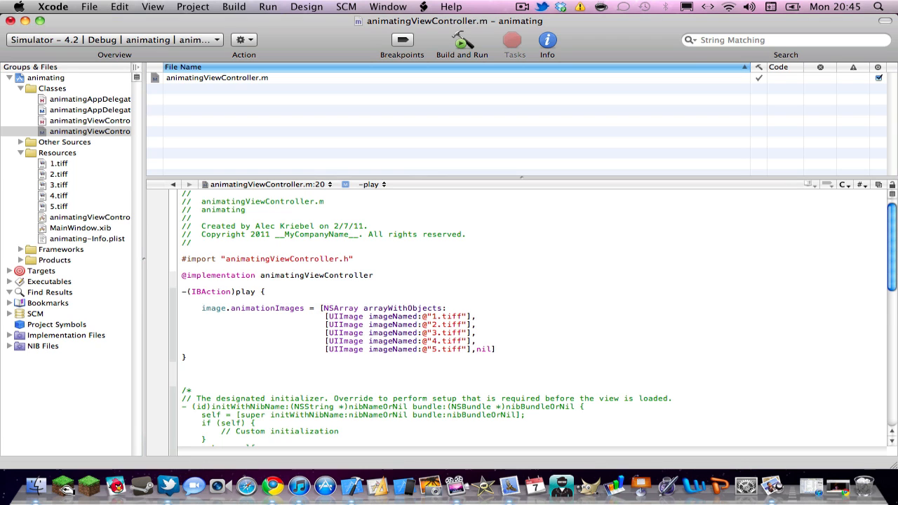
type(";")
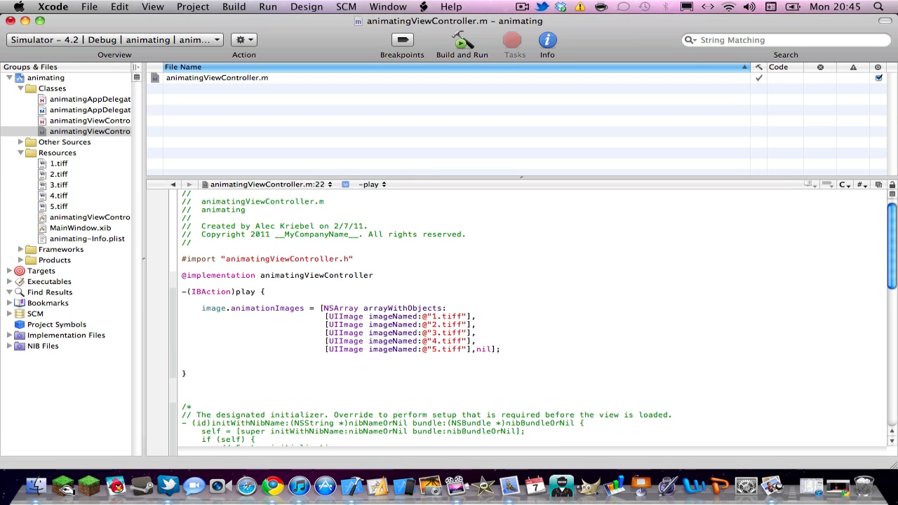
Set the image view's animation repeat count to -1 in the play method
type("[col")
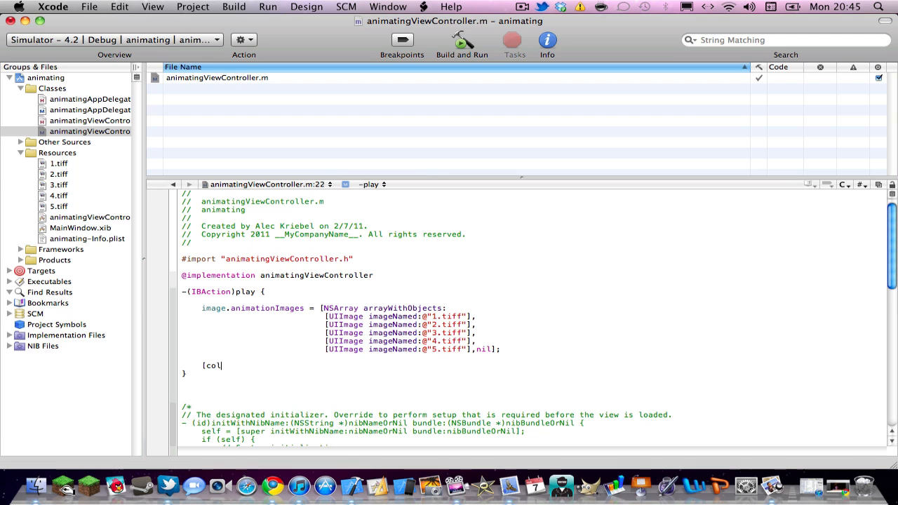
type("ima")
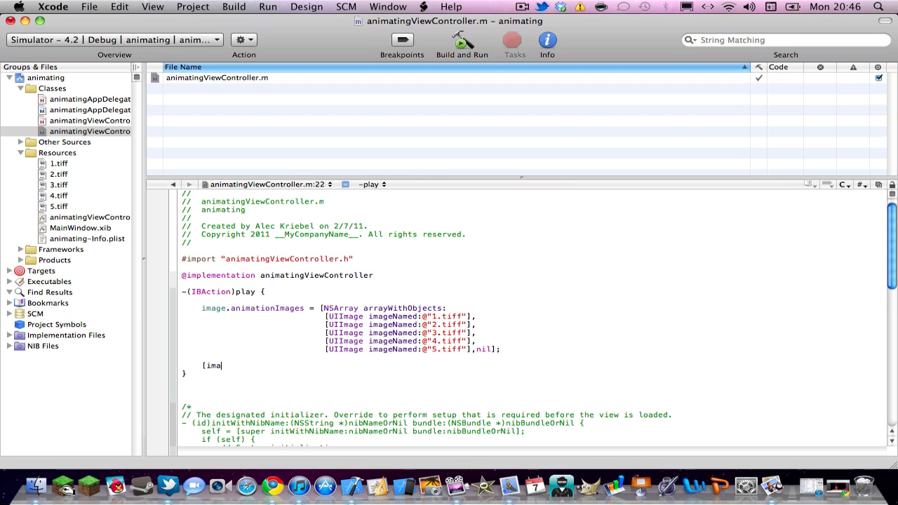
type("ge")
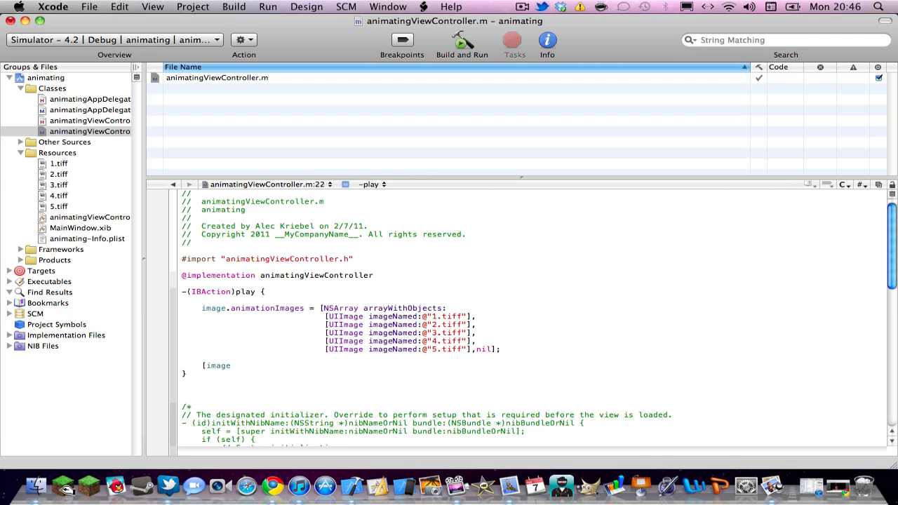
type("seta")
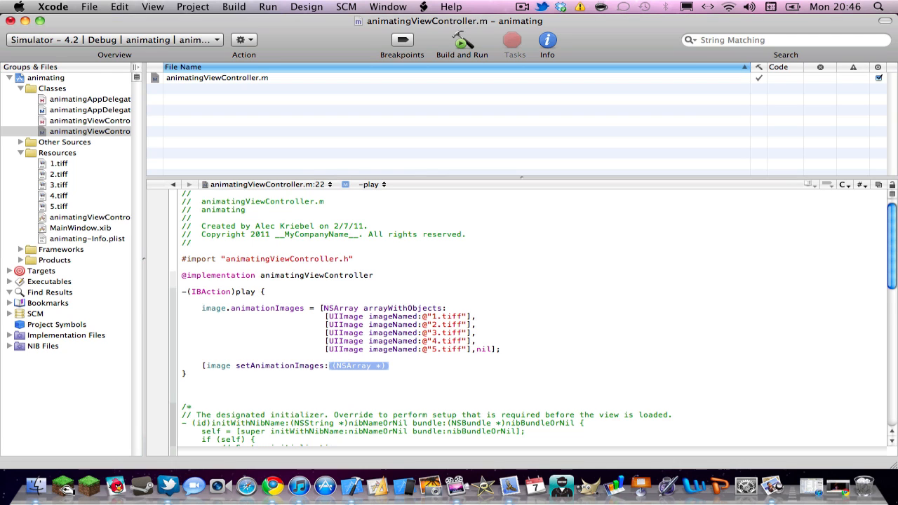
key("Delete")
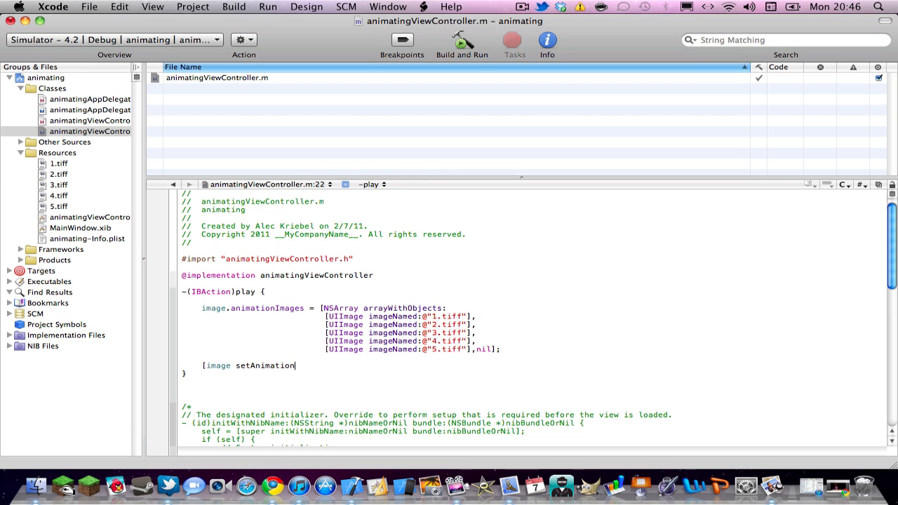
type("RepeatCount:-")
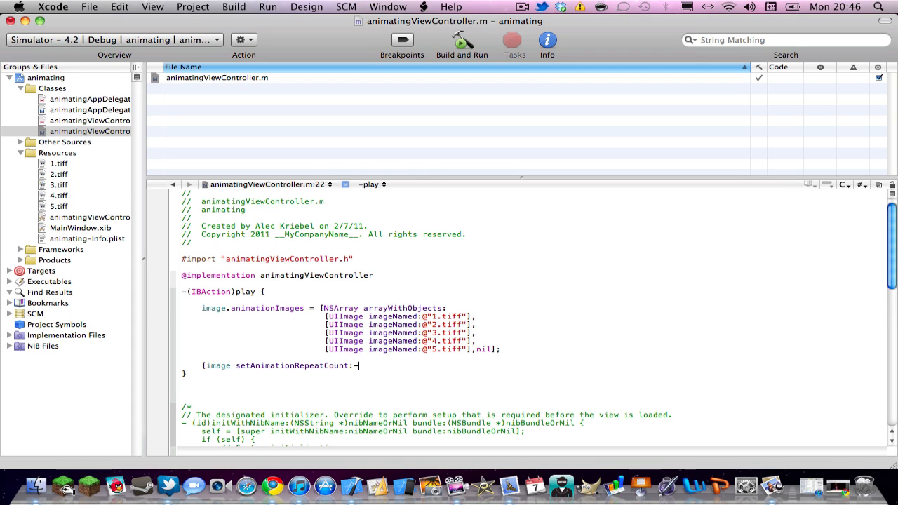
type("1];")
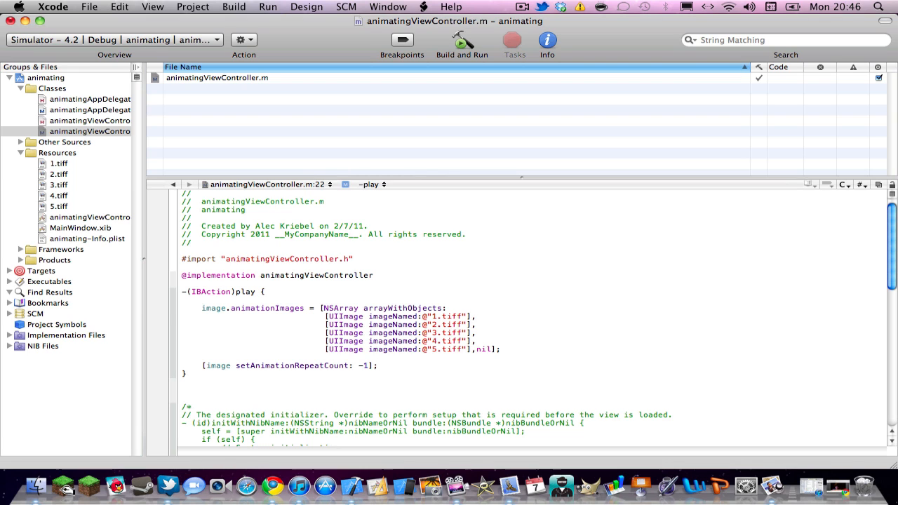
key("Return")
type("image.animationDuration =")
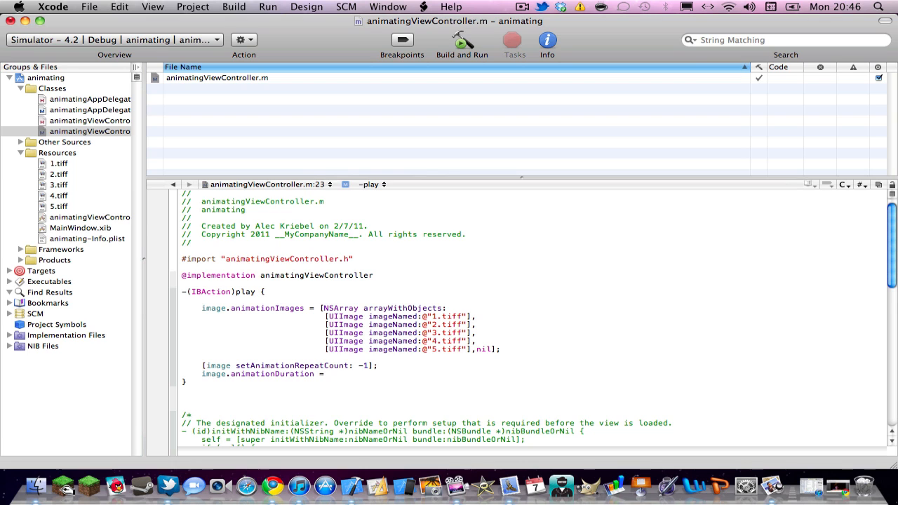
Set image.animationDuration = .5 and call [image startAnimating]
left_click(331, 373)
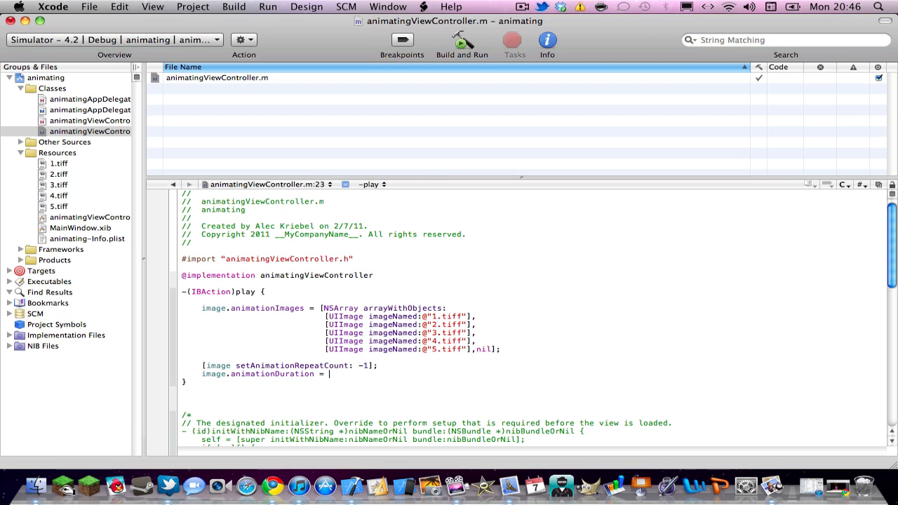
type(".")
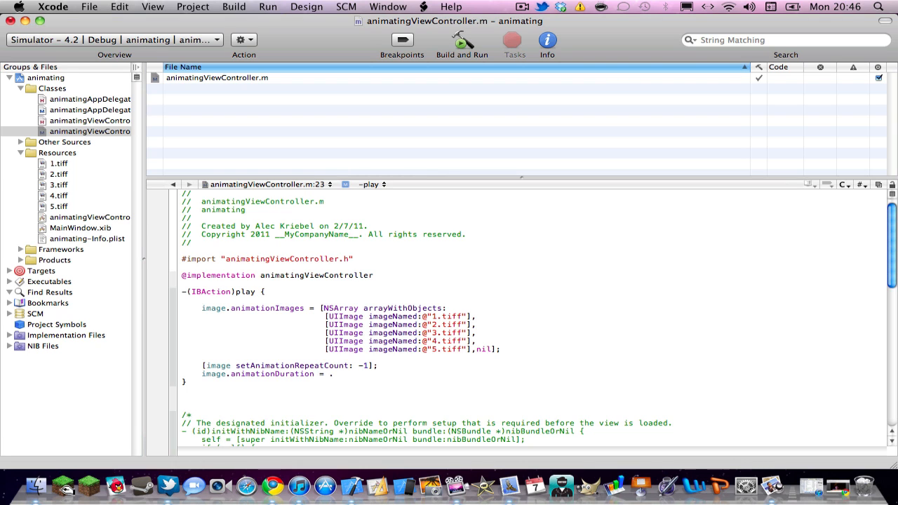
type("5")
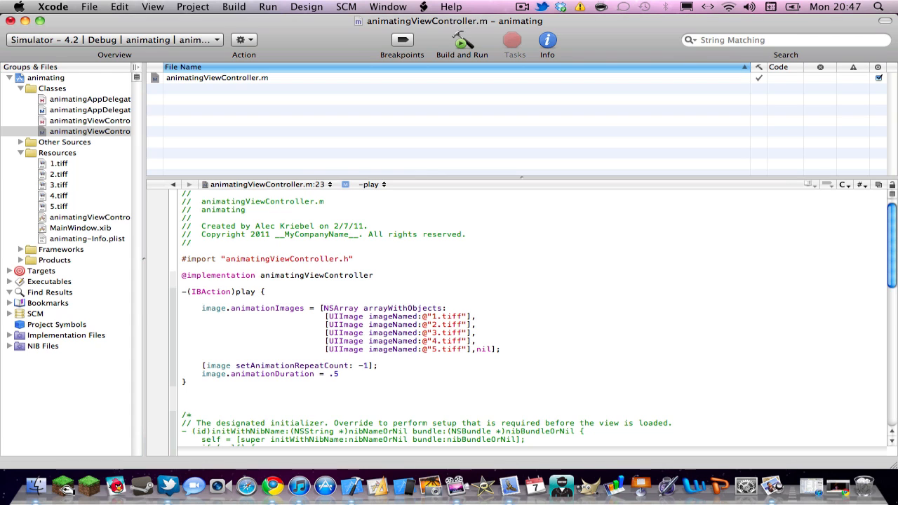
type(";")
type("[i")
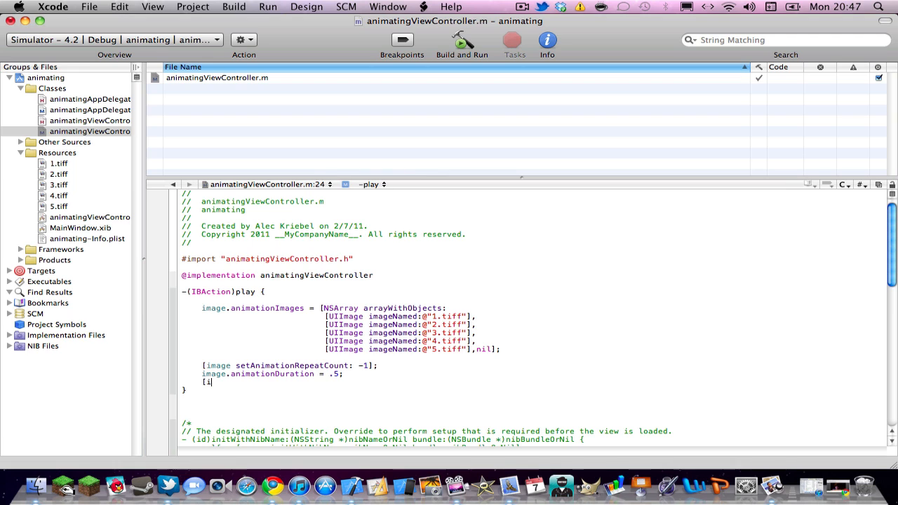
type("mage")
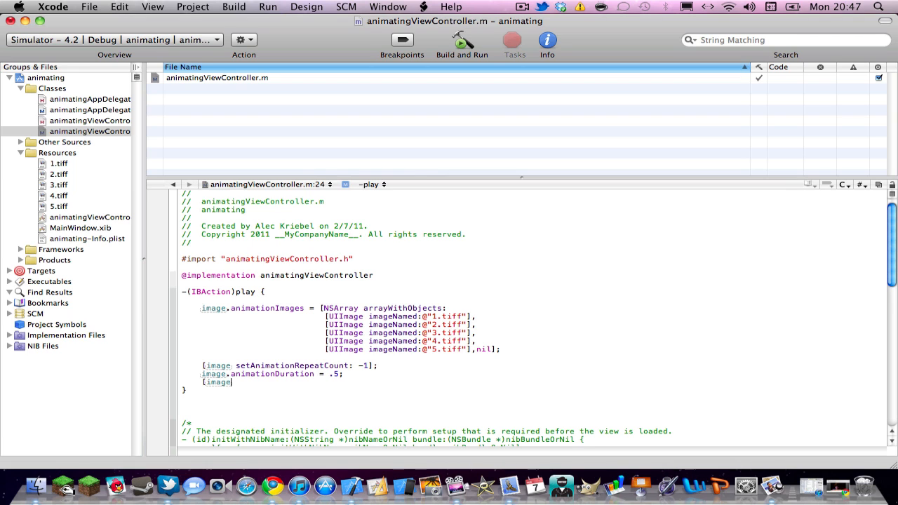
type("startAnimating];")
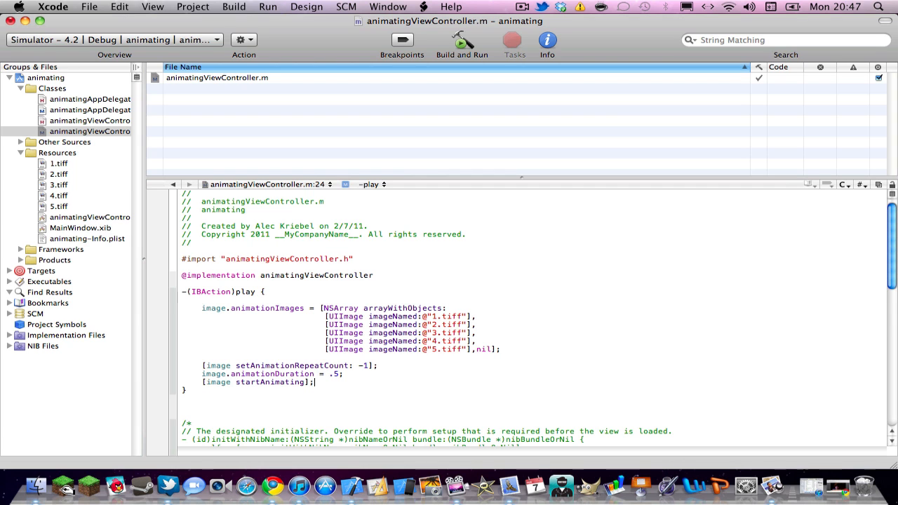
Write the -(IBAction)stop method calling [image stopAnimating]; and show the NIB Files group
scroll("down", 3)
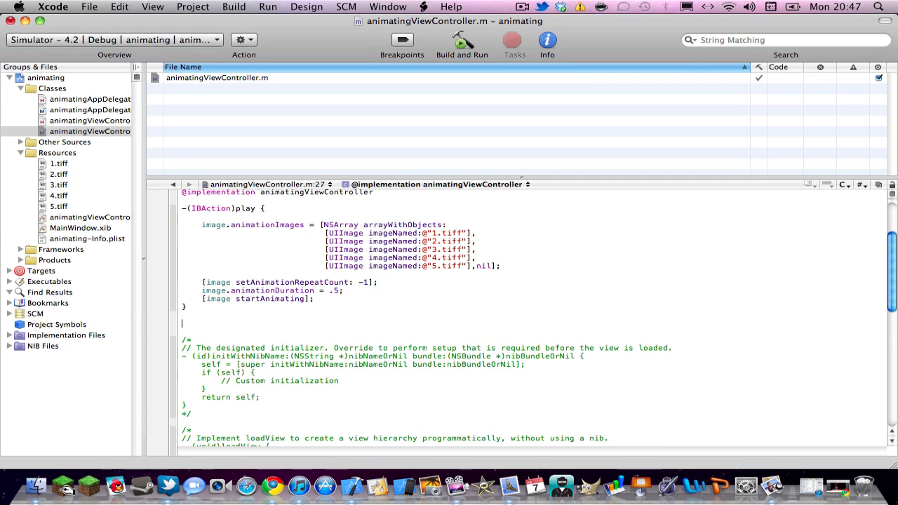
type("-(IBAction")
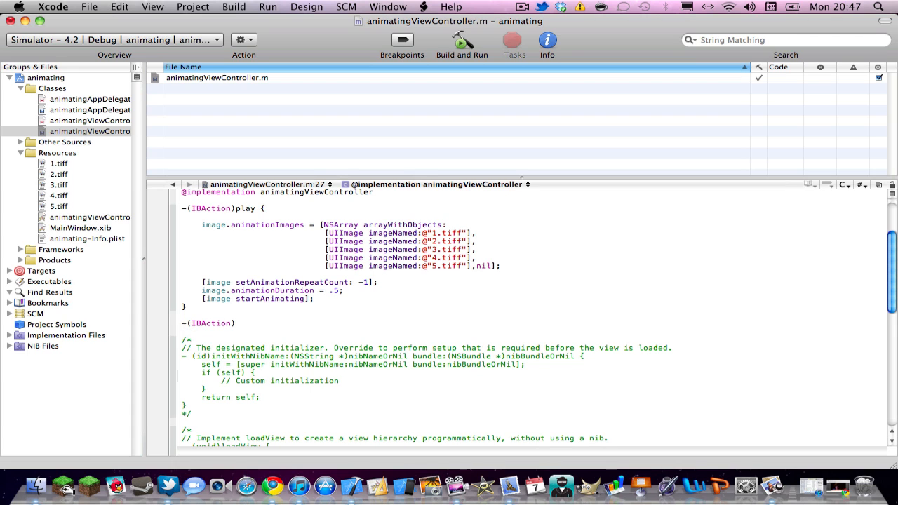
type("stop {")
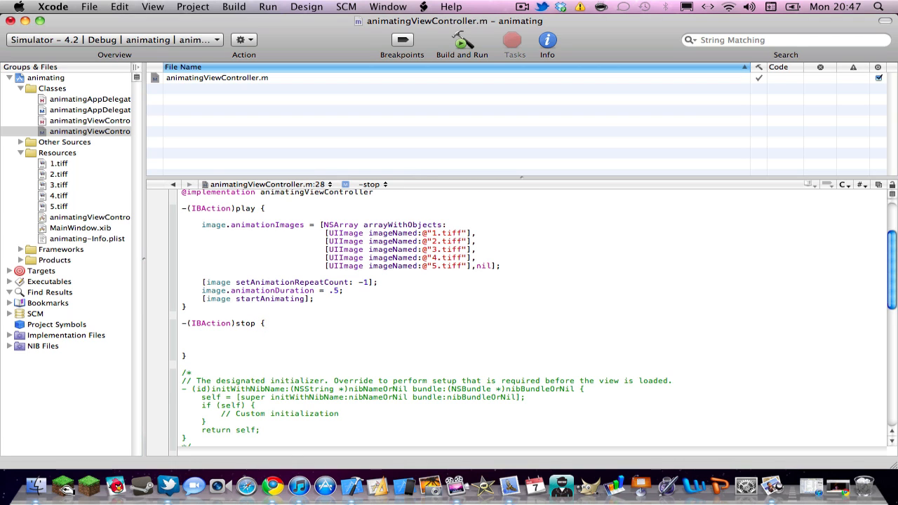
type("[")
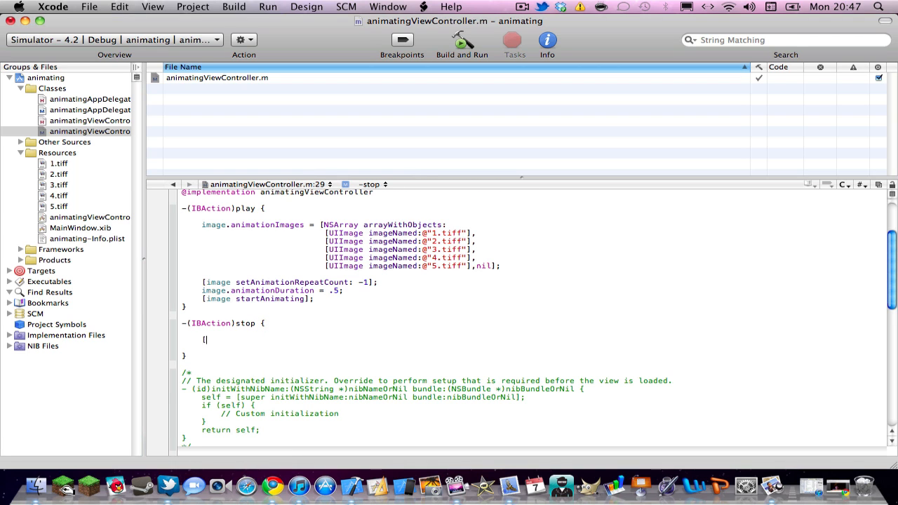
type("image")
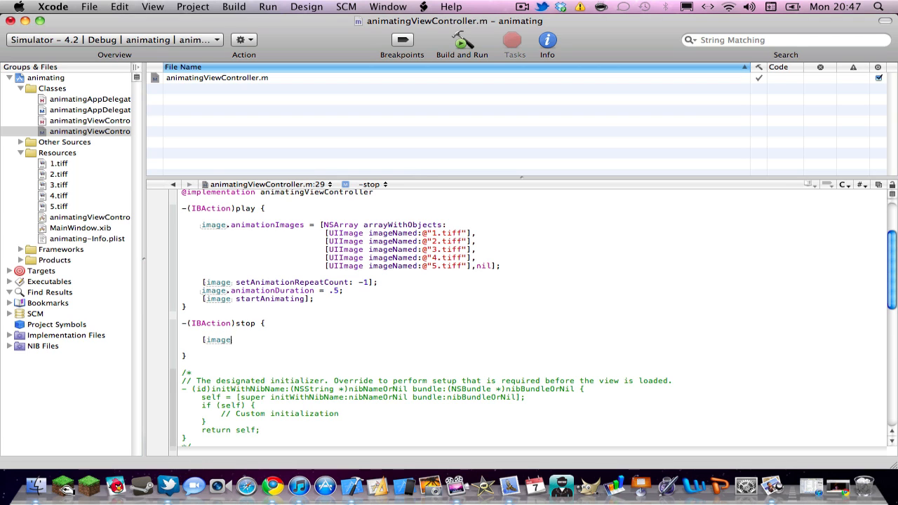
type("stopAnimating")
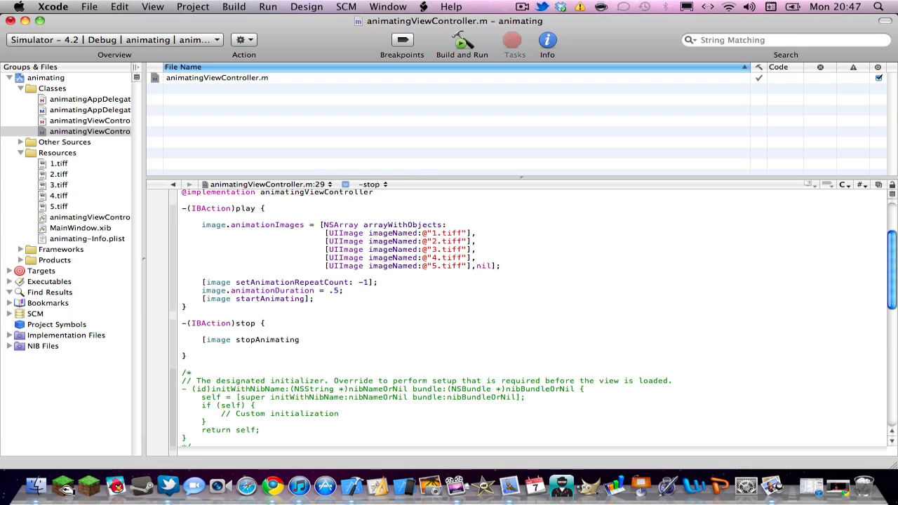
type("];")
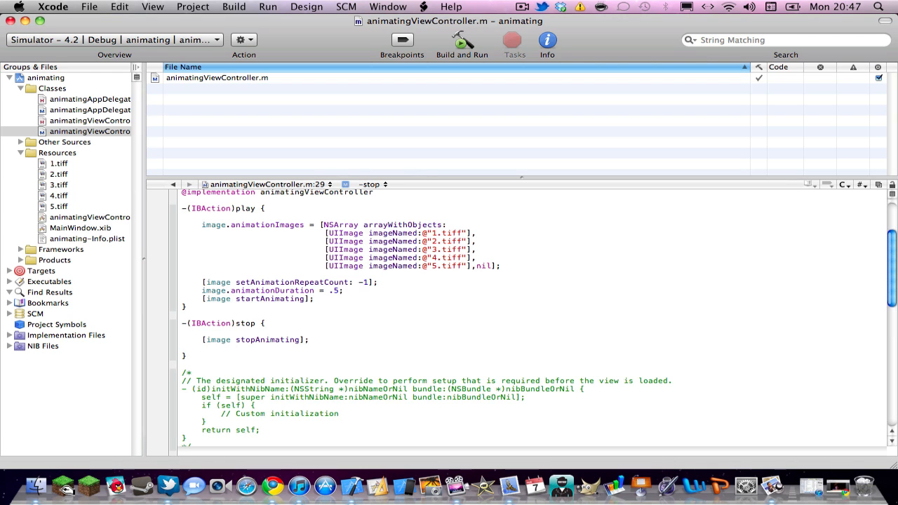
left_click(42, 346)
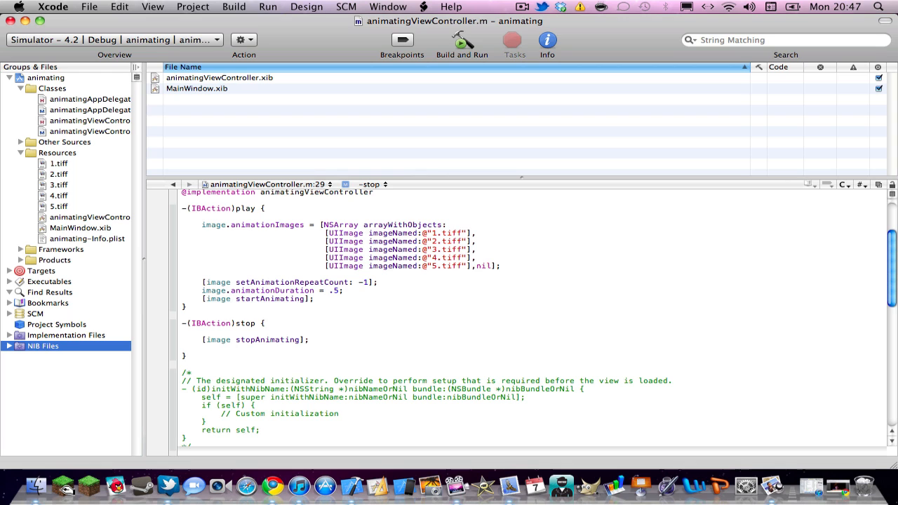
Open animatingViewController.xib and add an Image View onto the view
left_click(11, 346)
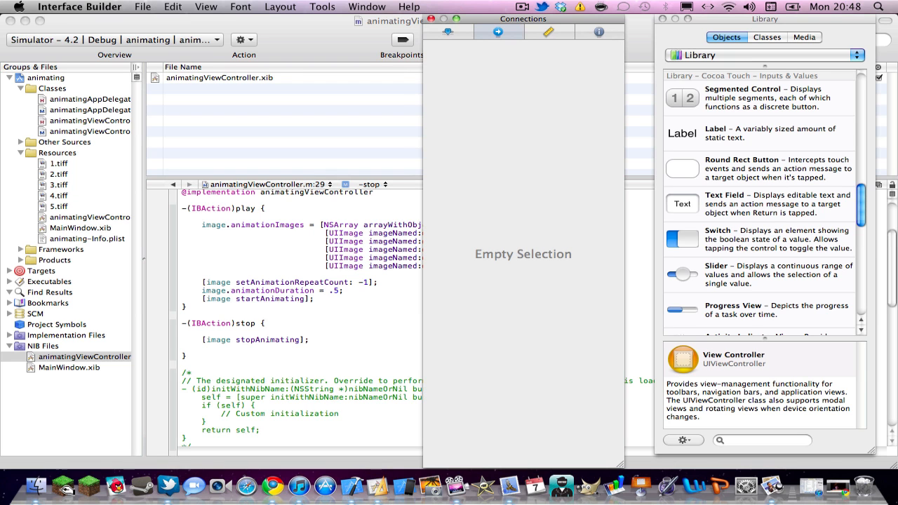
double_click(84, 357)
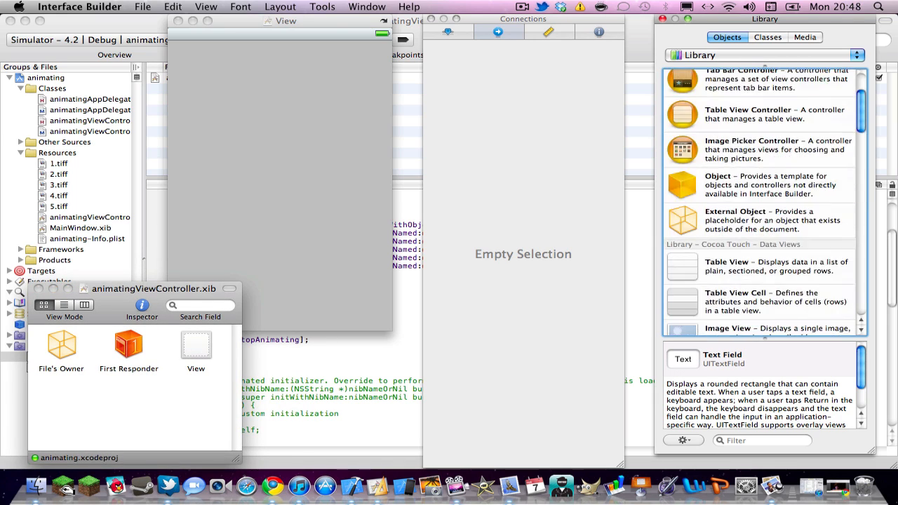
scroll("down", 3)
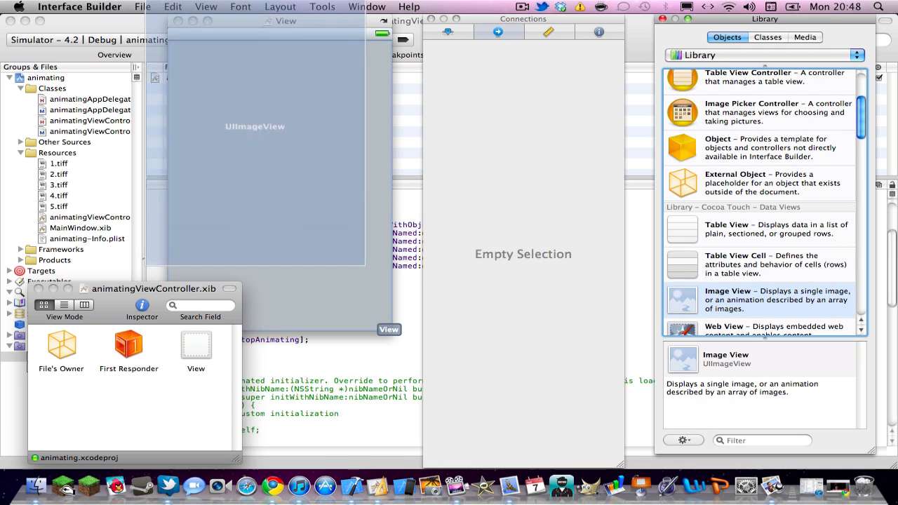
left_click(255, 127)
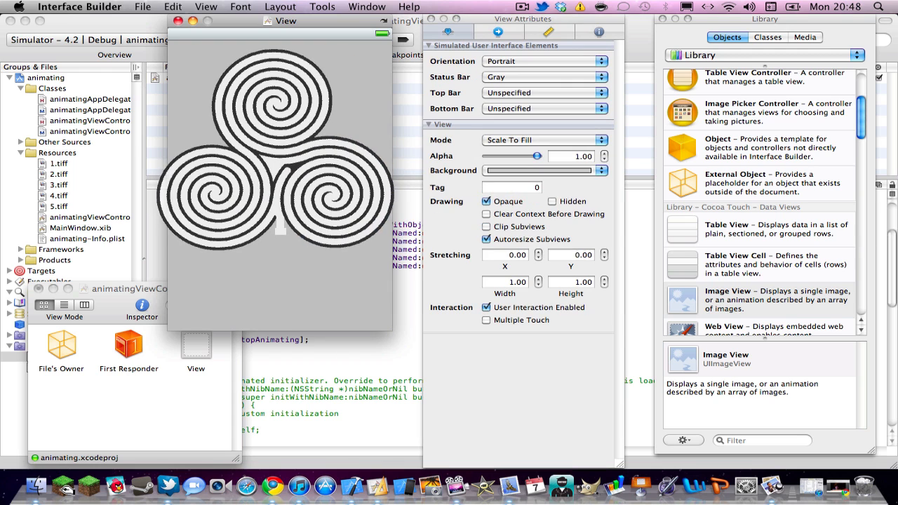
Clear the image view's assigned Image and drag a Round Rect Button below it
left_click(281, 176)
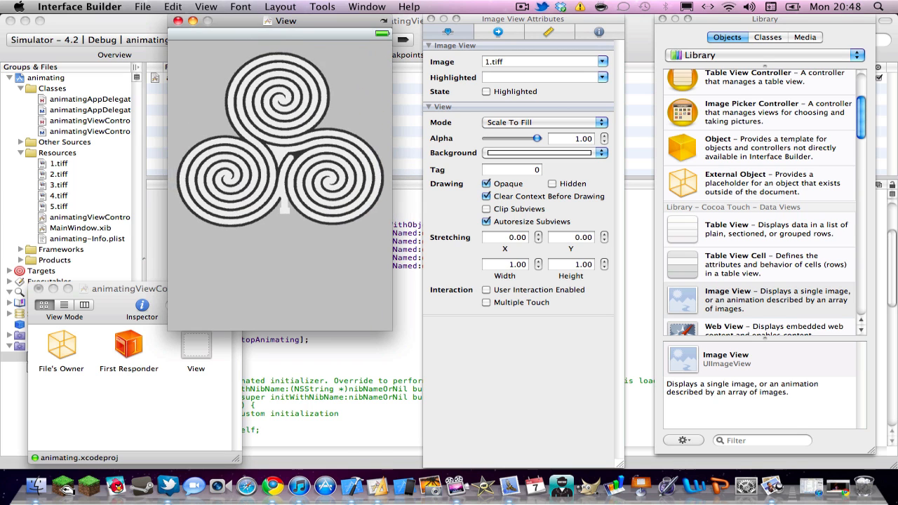
left_click(280, 148)
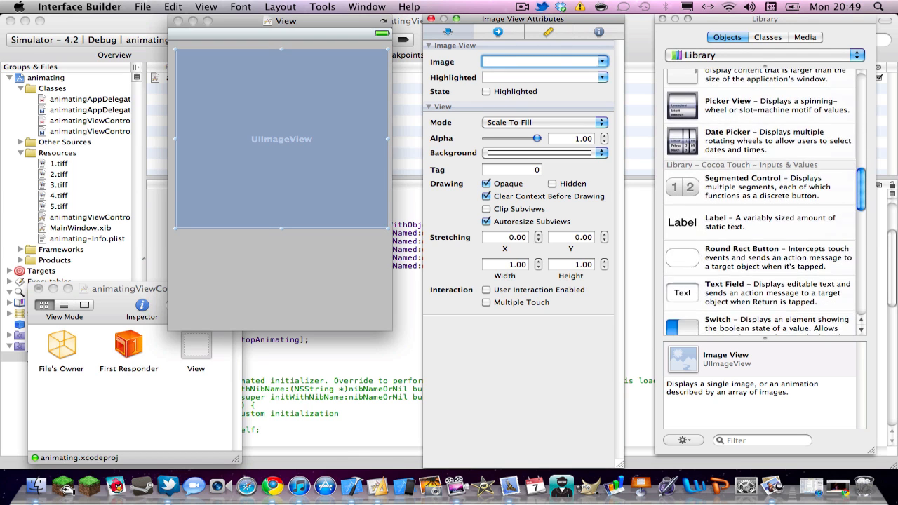
left_click_drag(682, 258, 280, 252)
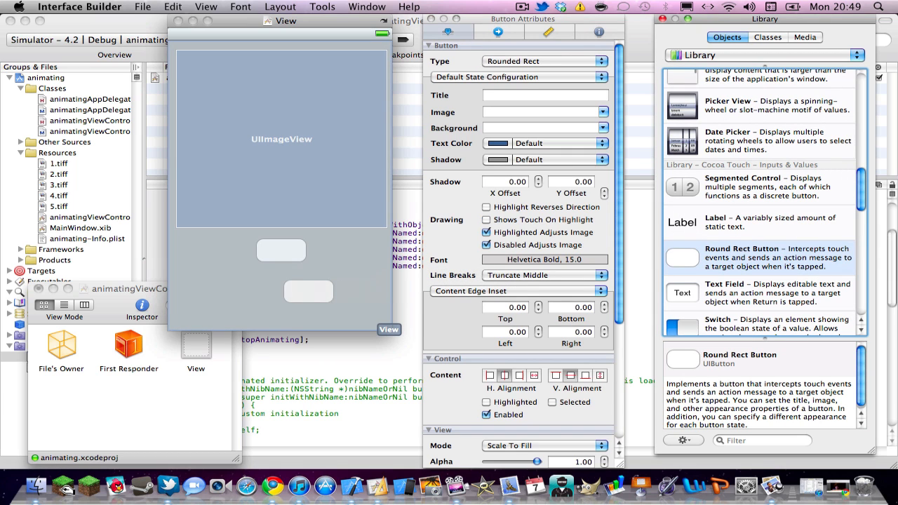
From File's Owner connect the image outlet to the image view and play to the button's Touch Up Inside
left_click(281, 291)
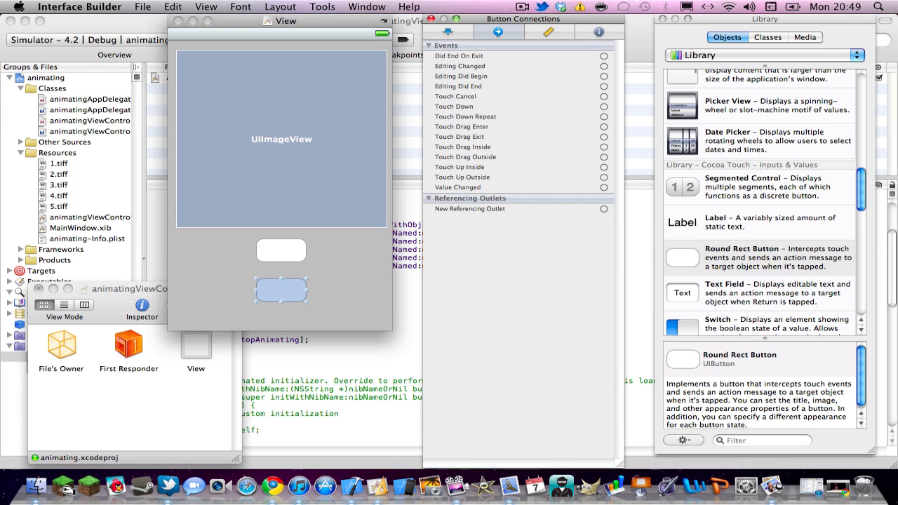
left_click(61, 345)
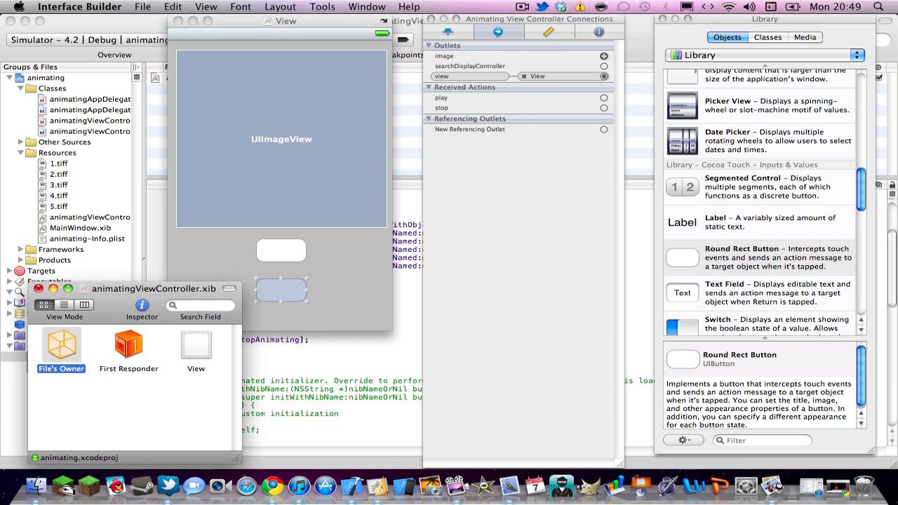
left_click_drag(604, 56, 312, 134)
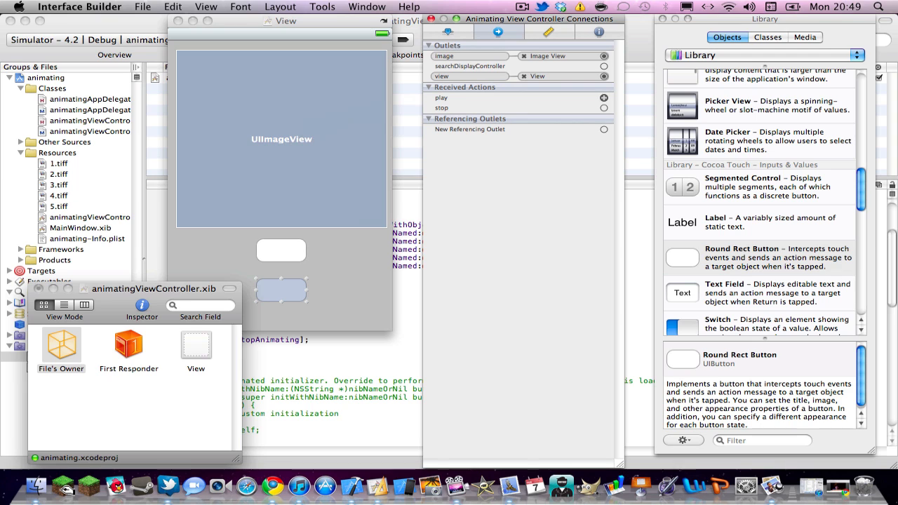
left_click(281, 289)
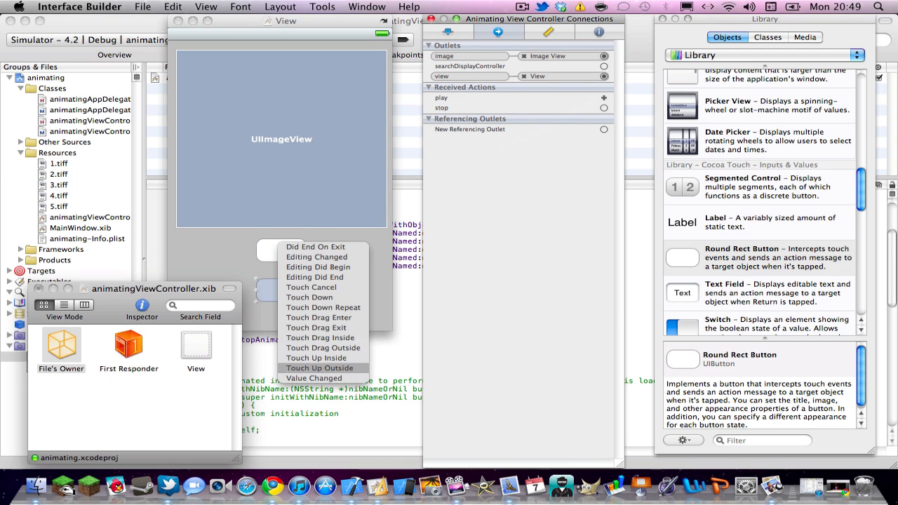
left_click(316, 358)
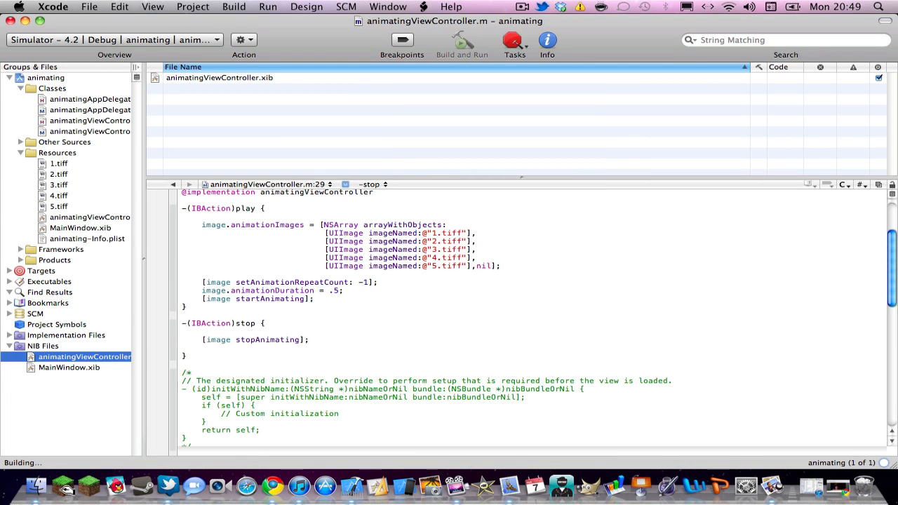
Build and run the app, then tap the play button so the spiral frames animate in Simulator
left_click(461, 39)
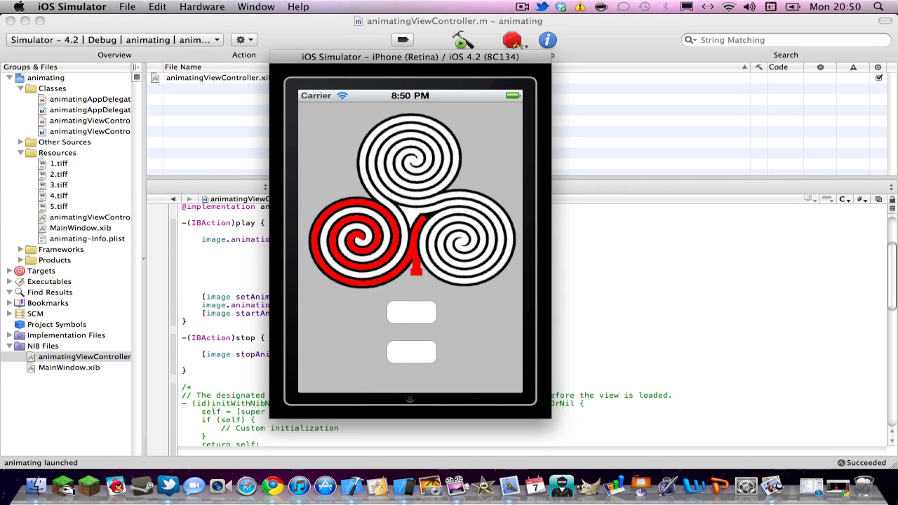
left_click(411, 312)
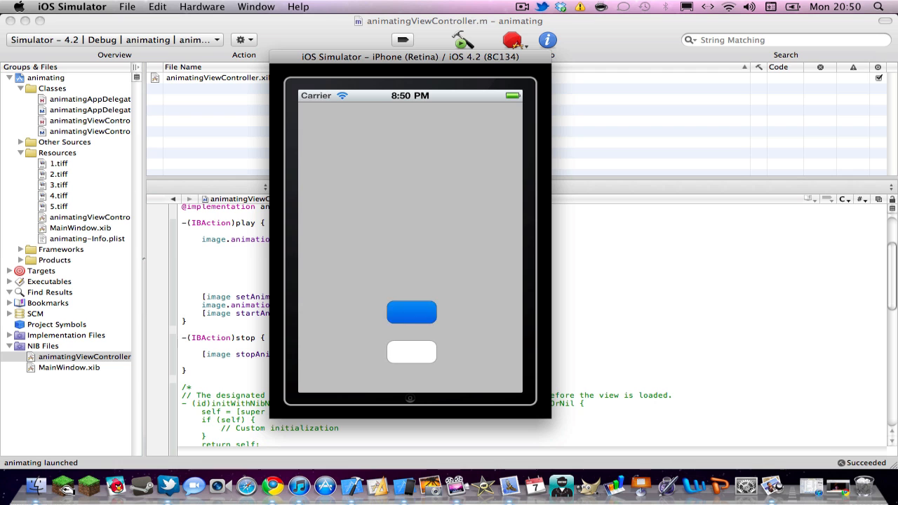
left_click(412, 311)
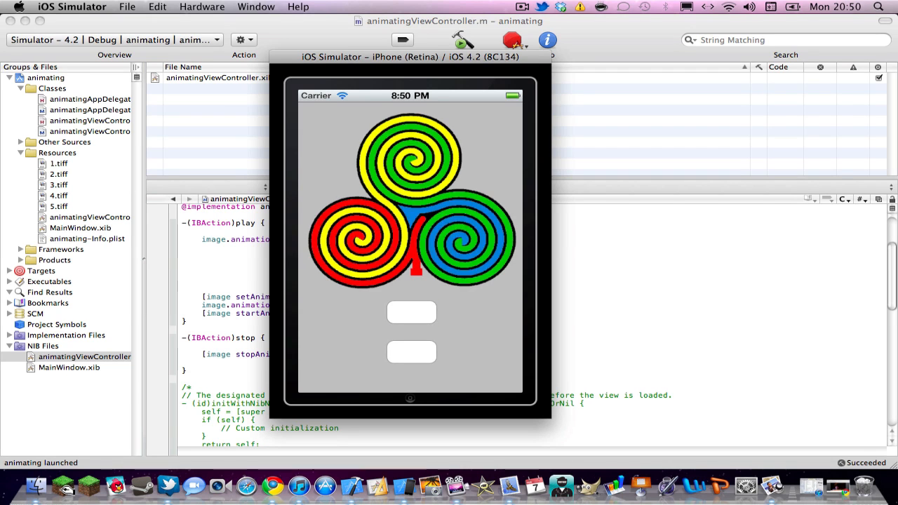